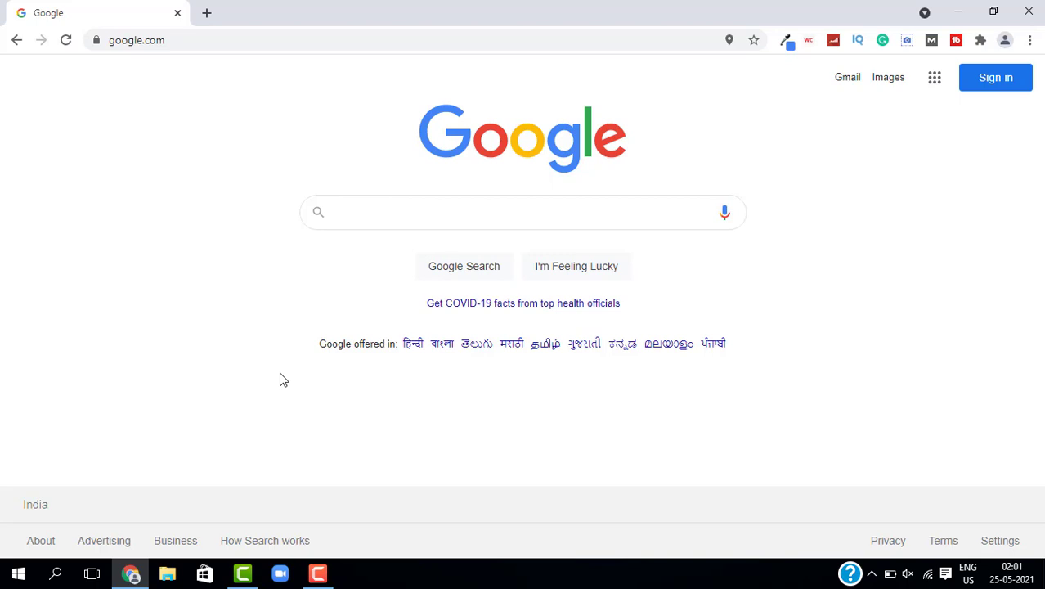
Step: Search Google for 'tips with alam' and scroll through the results topped by the Tips With Alam YouTube channel
{"action": "left_click", "coordinate": [524, 213]}
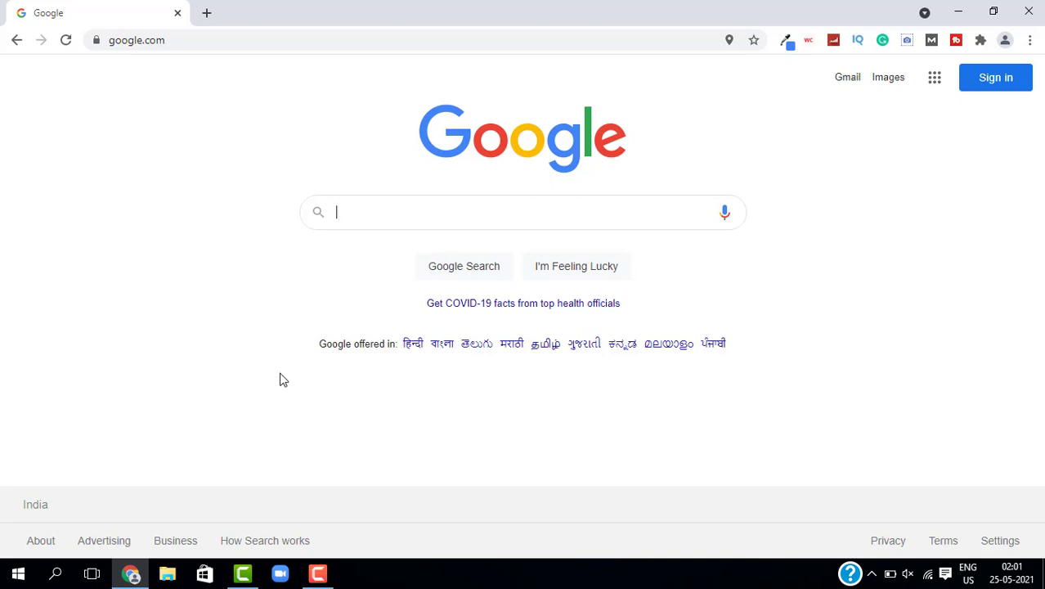
{"action": "mouse_move", "coordinate": [450, 212]}
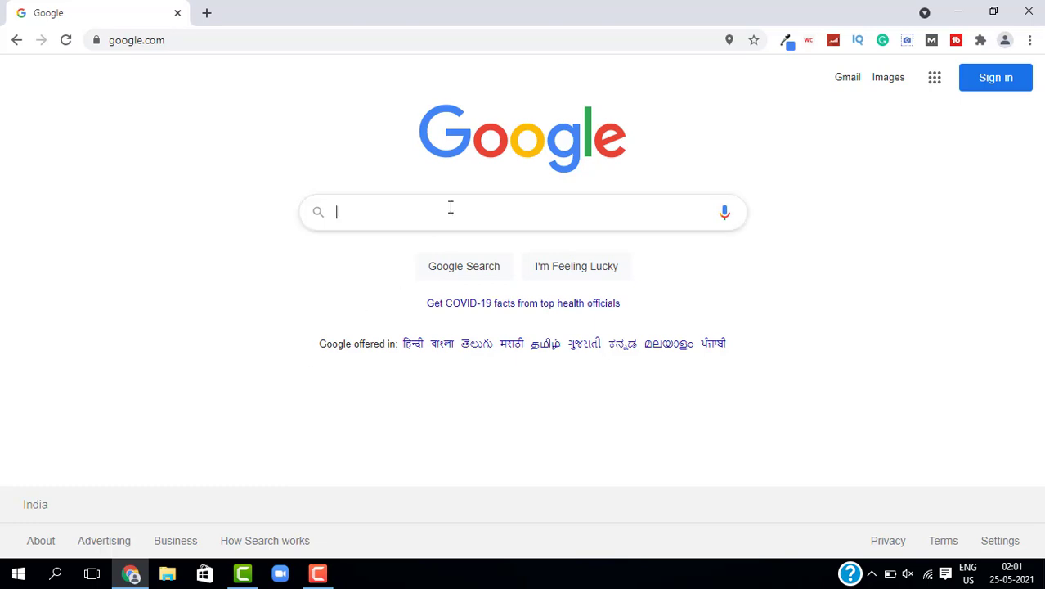
{"action": "type", "text": "tips with alam"}
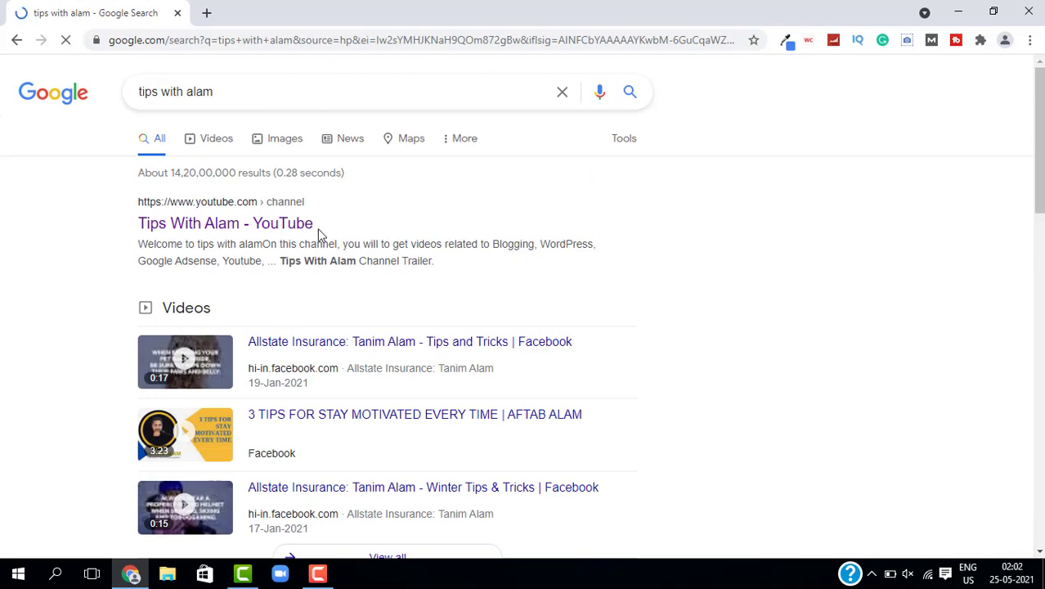
{"action": "scroll", "scroll_direction": "down", "scroll_amount": 3}
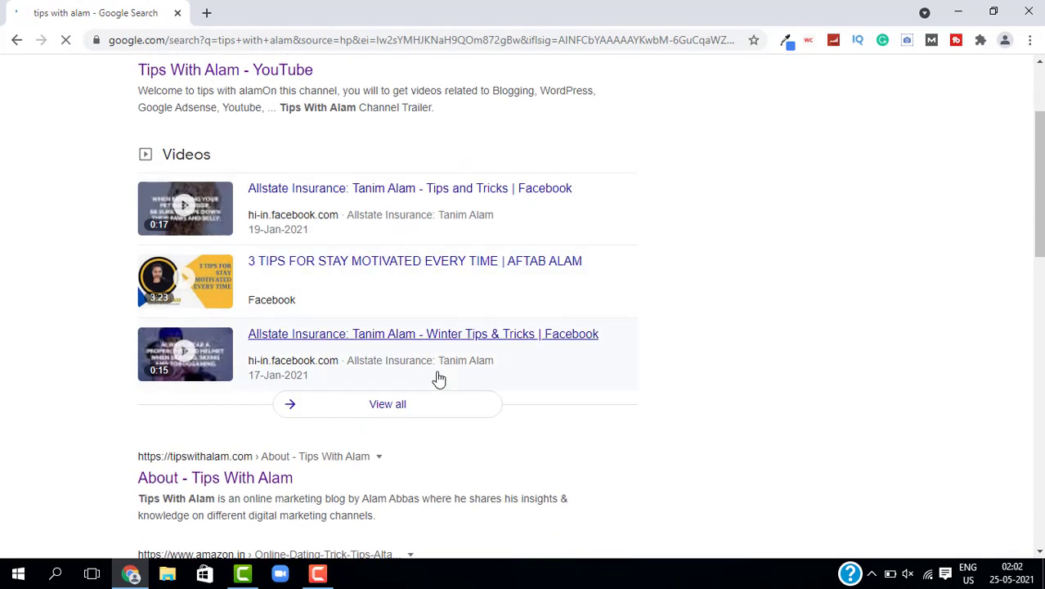
{"action": "scroll", "scroll_direction": "up", "scroll_amount": 3}
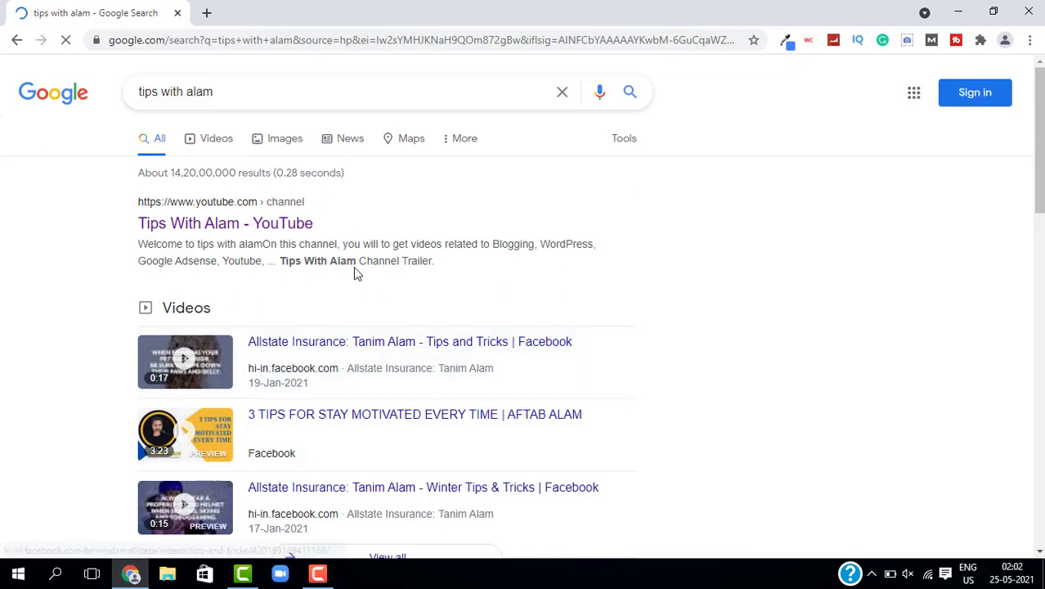
{"action": "scroll", "scroll_direction": "down", "scroll_amount": 3}
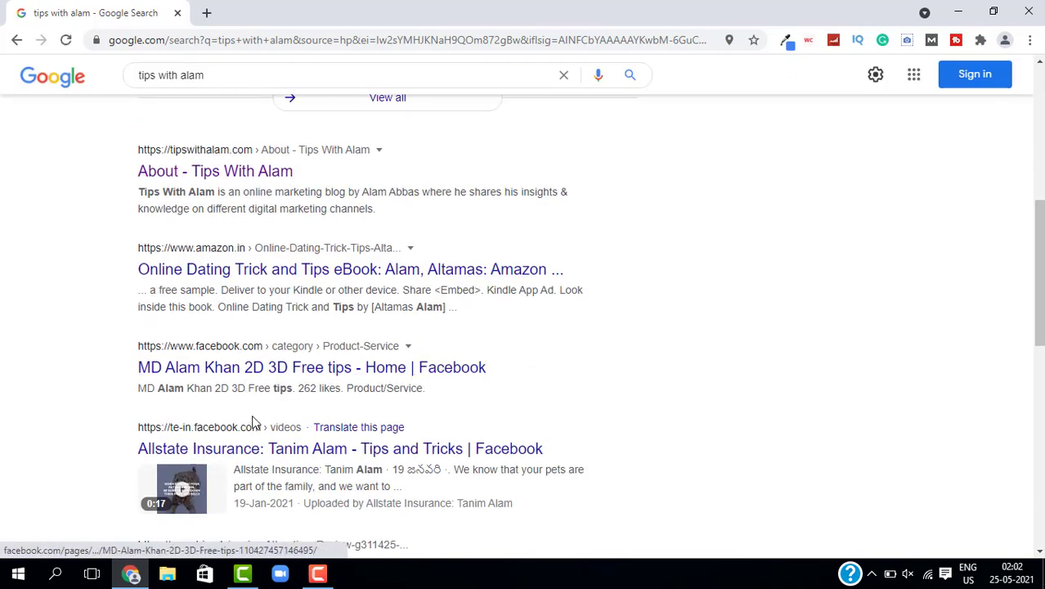
{"action": "mouse_move", "coordinate": [258, 427]}
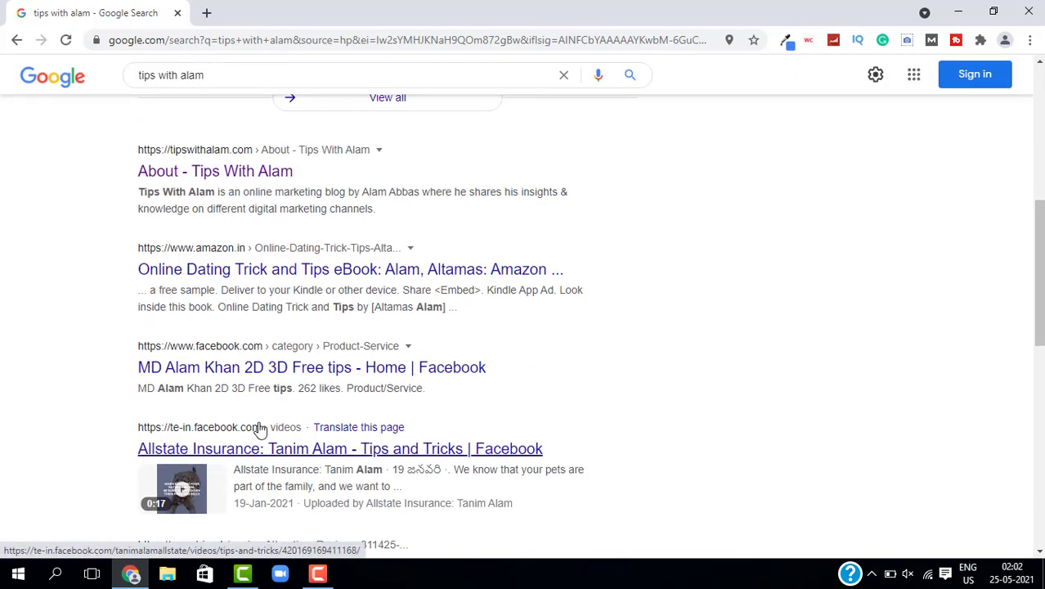
{"action": "scroll", "scroll_direction": "up", "scroll_amount": 3}
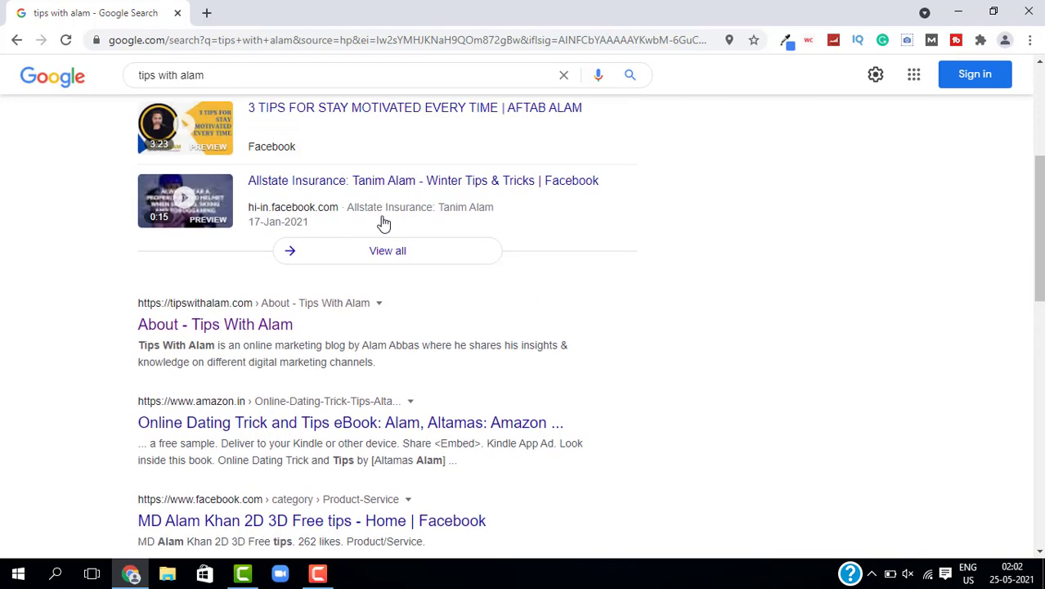
{"action": "scroll", "scroll_direction": "up", "scroll_amount": 3}
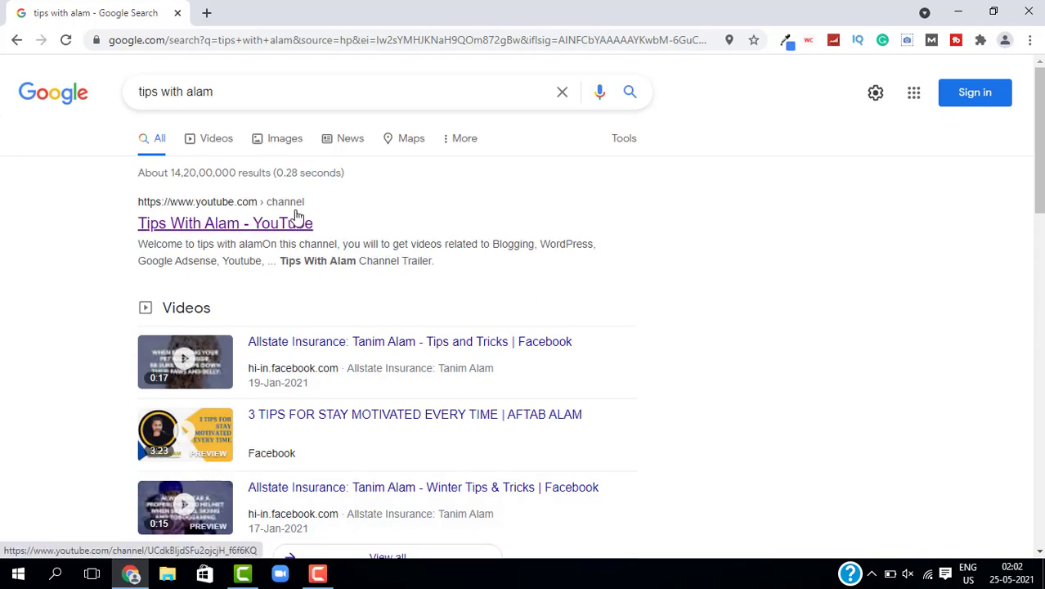
{"action": "mouse_move", "coordinate": [325, 242]}
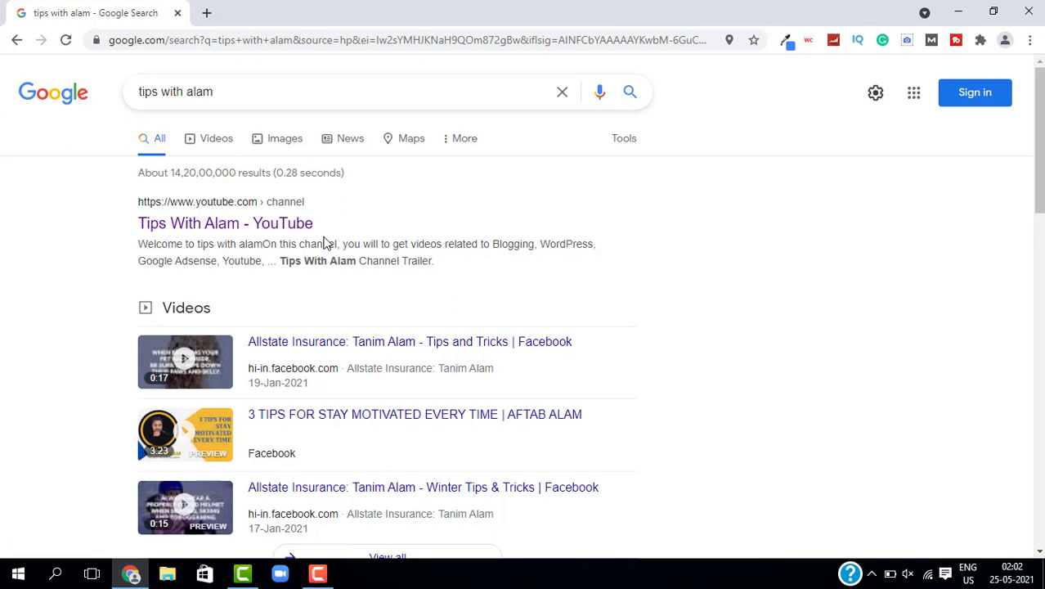
{"action": "mouse_move", "coordinate": [206, 13]}
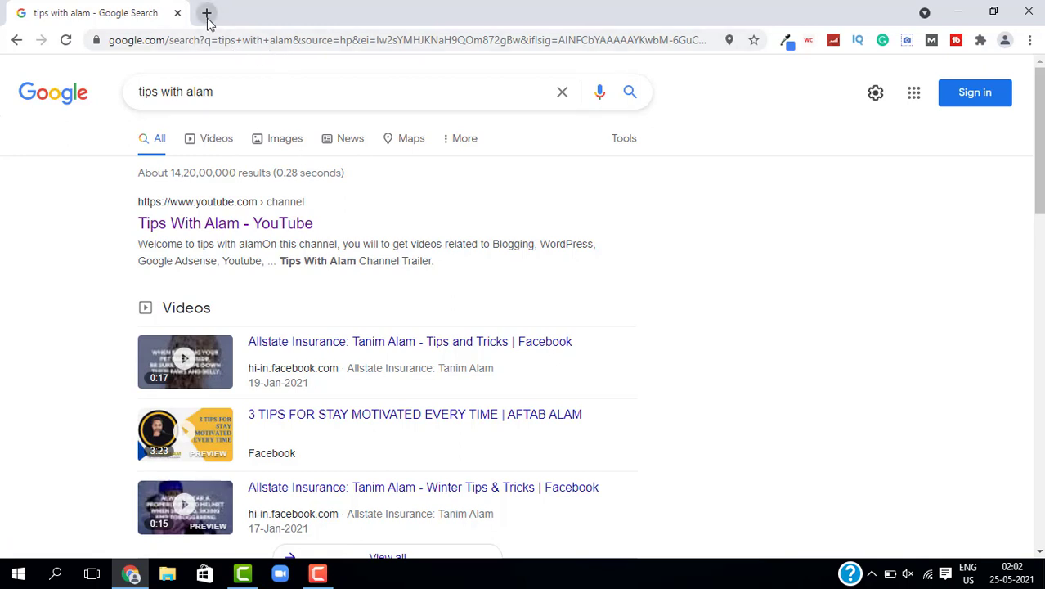
Step: In a new tab, submit the Google account password to complete sign-in for Search Console
{"action": "left_click", "coordinate": [206, 13]}
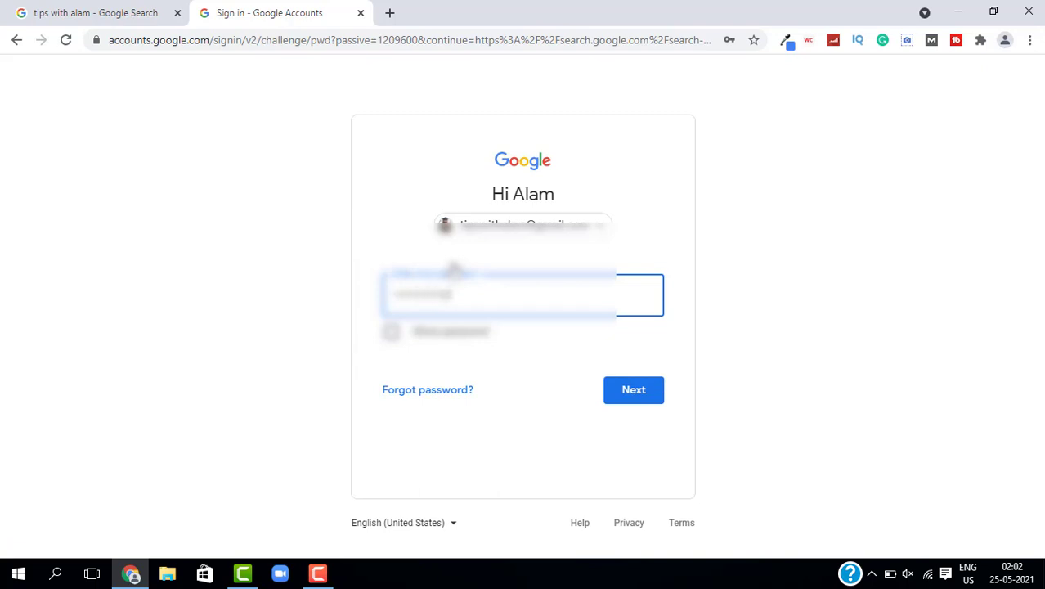
{"action": "left_click", "coordinate": [633, 389]}
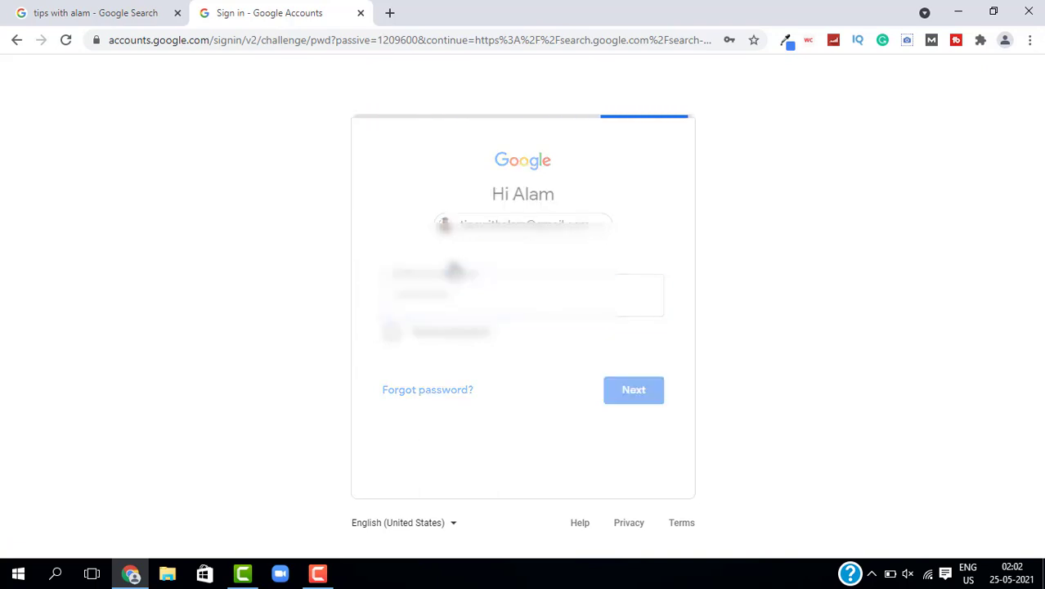
{"action": "left_click", "coordinate": [634, 389]}
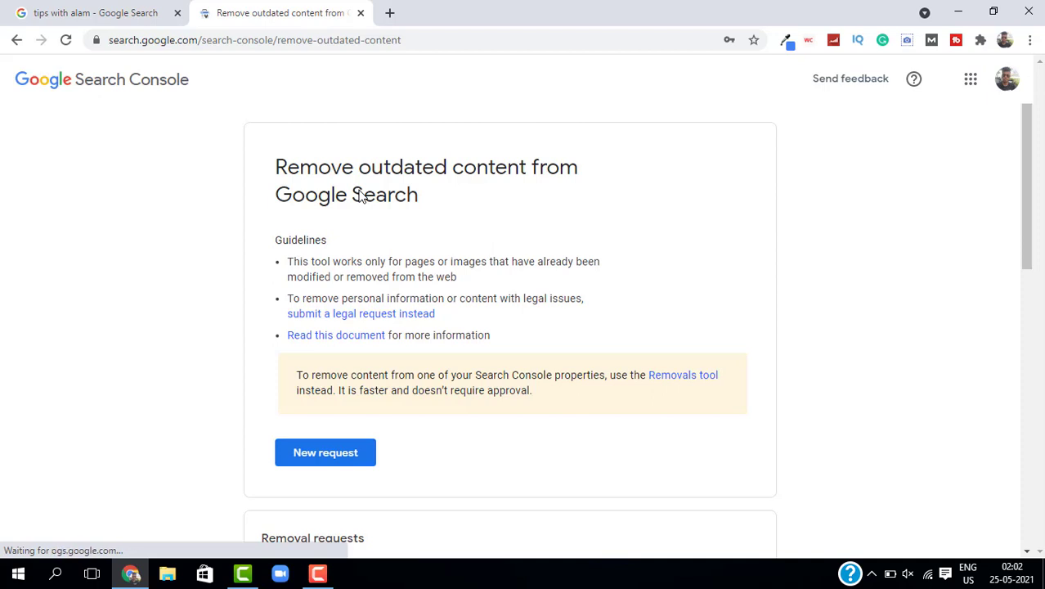
{"action": "mouse_move", "coordinate": [500, 242]}
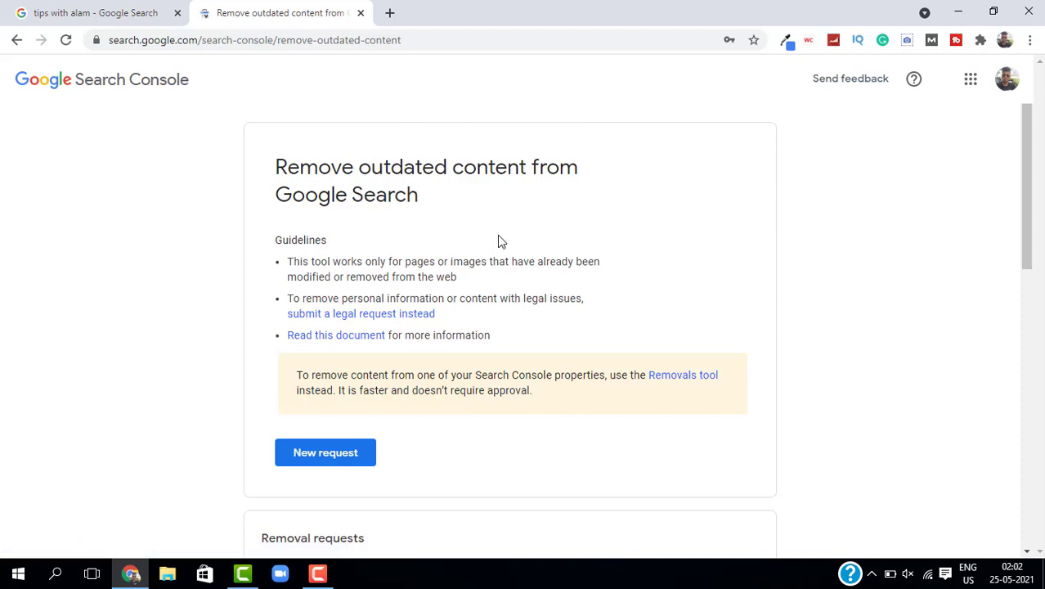
{"action": "mouse_move", "coordinate": [330, 397]}
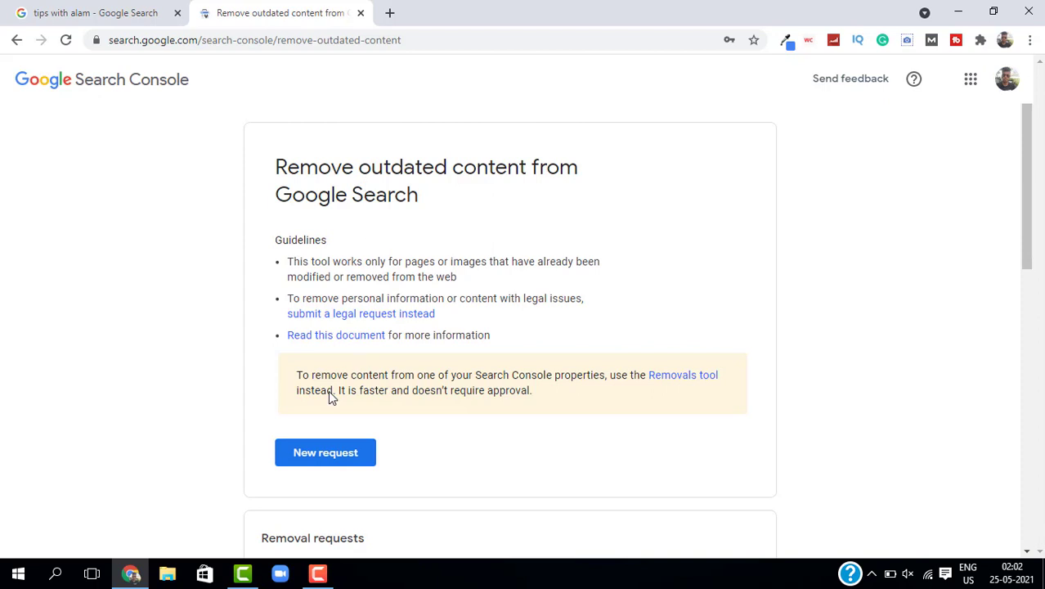
Step: Start a New Request for a page removal in the Remove outdated content tool
{"action": "left_click", "coordinate": [324, 451]}
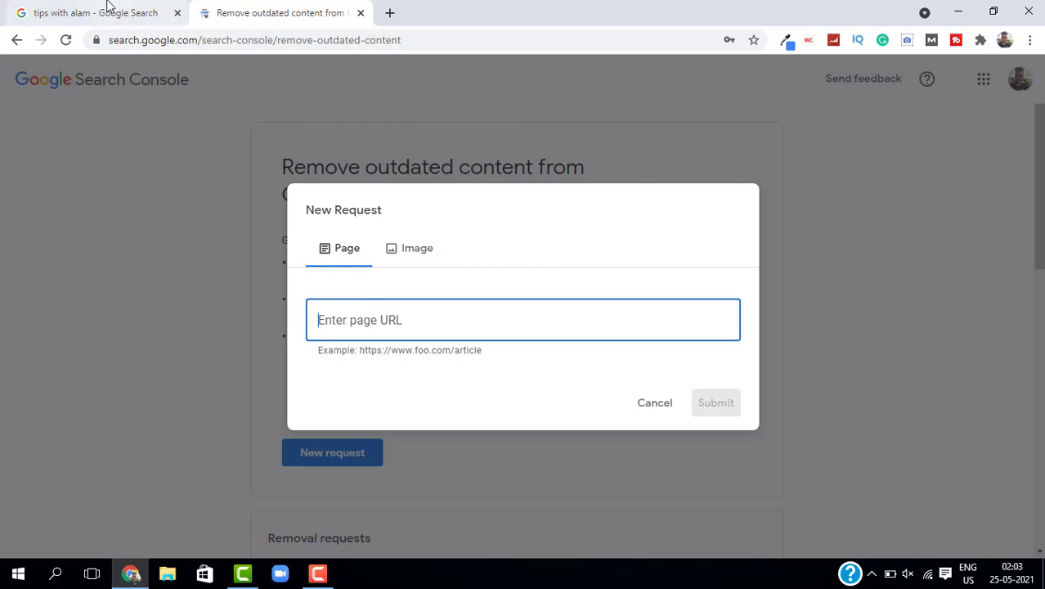
Step: Copy the Tips With Alam YouTube channel link from the search results and paste it as the page URL
{"action": "left_click", "coordinate": [90, 13]}
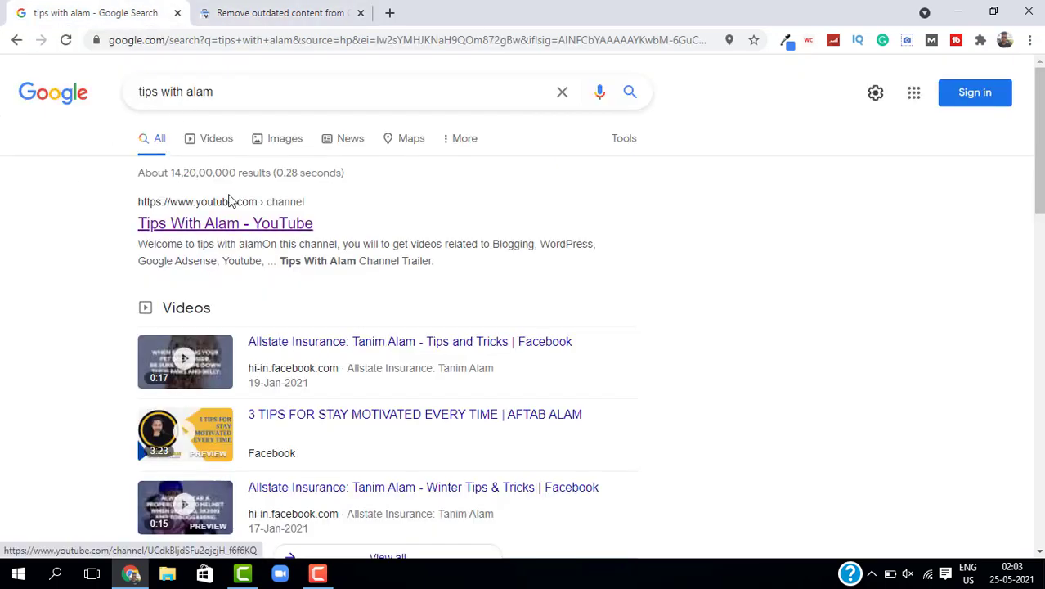
{"action": "mouse_move", "coordinate": [211, 226]}
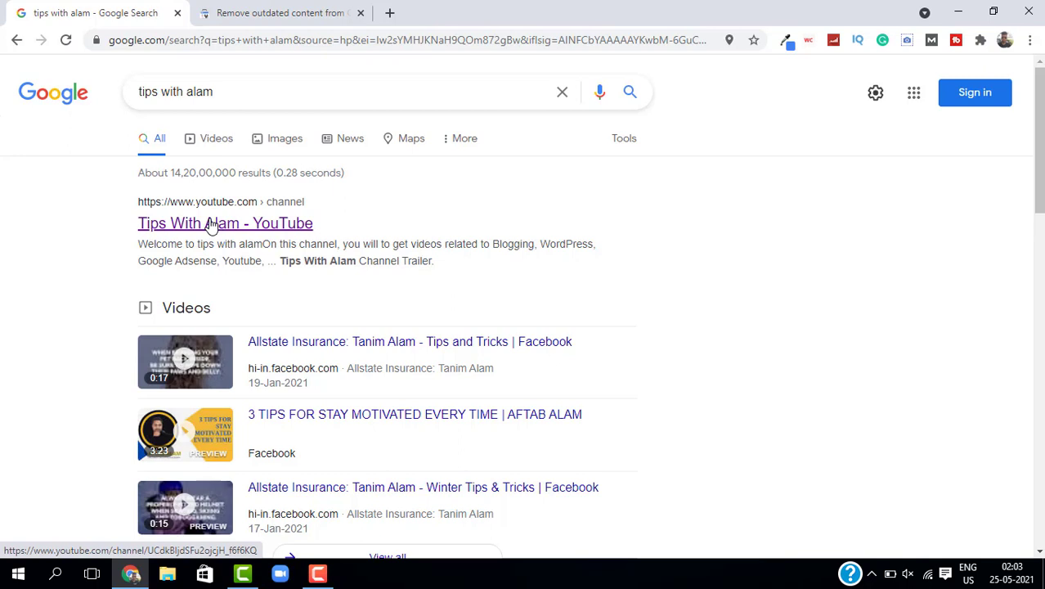
{"action": "right_click", "coordinate": [226, 222]}
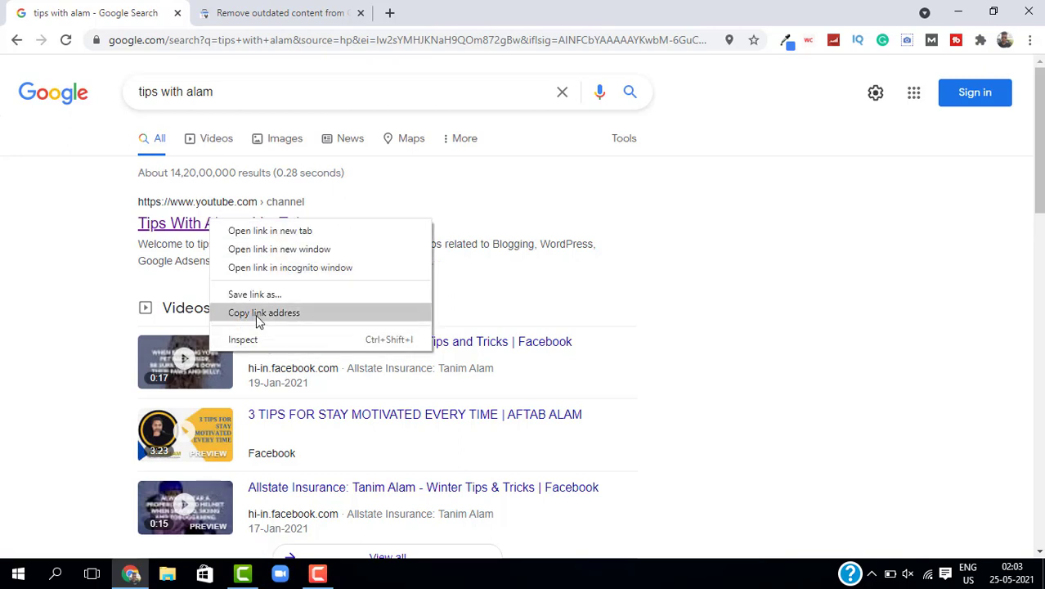
{"action": "left_click", "coordinate": [263, 312]}
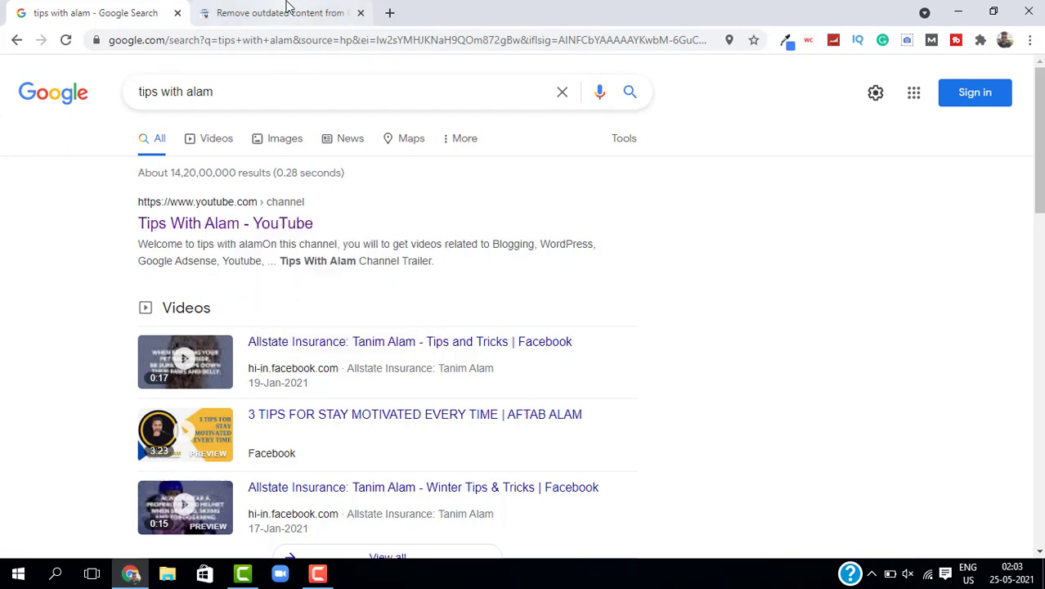
{"action": "left_click", "coordinate": [281, 13]}
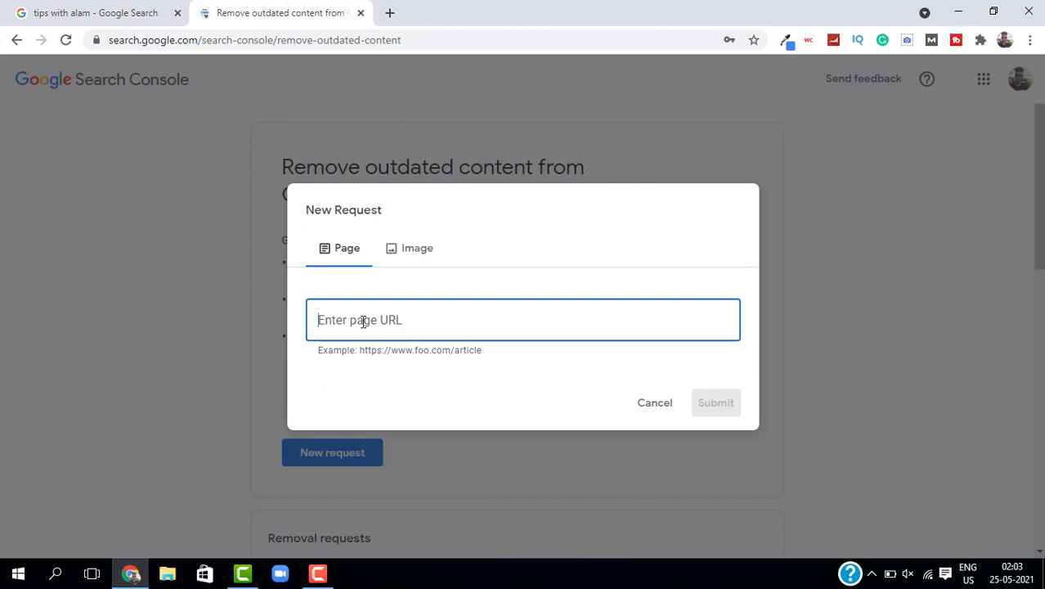
{"action": "type", "text": "https://www.youtube.com/channel/UCdkBIjdSFu2ojcjH_f6f6KQ"}
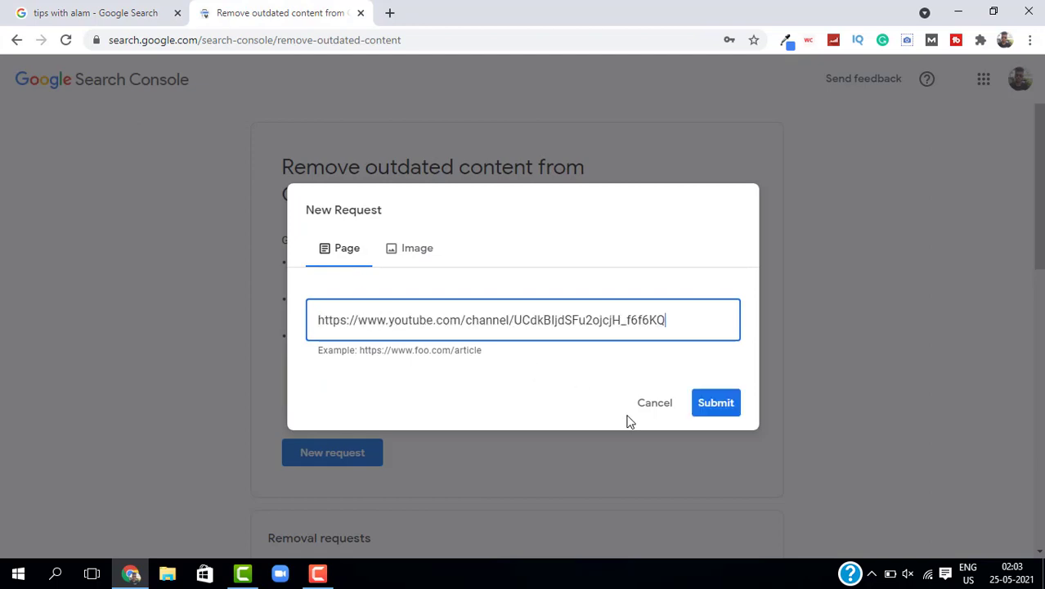
{"action": "mouse_move", "coordinate": [438, 319]}
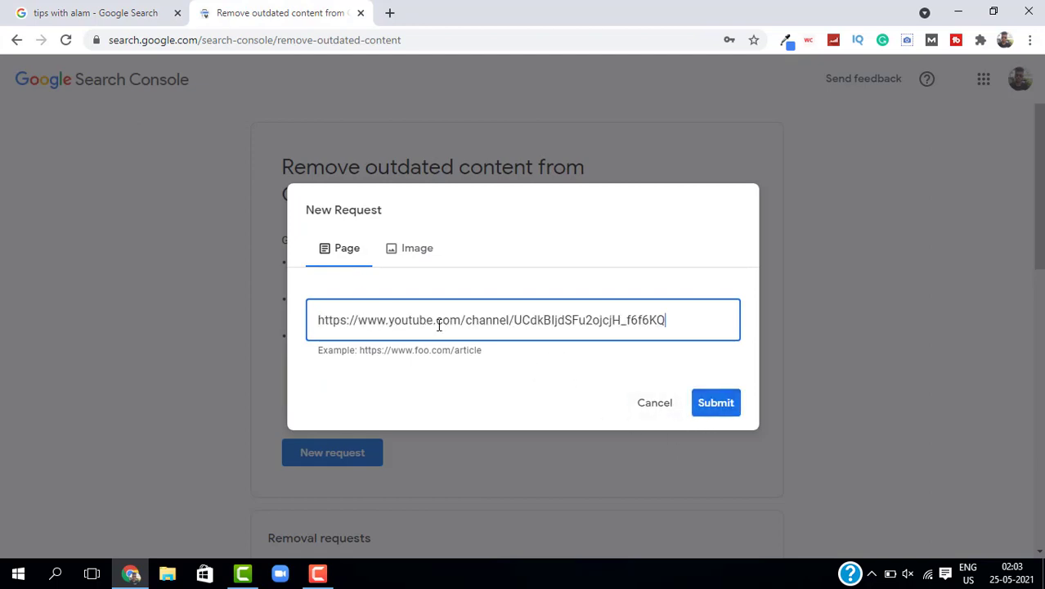
Step: View Google Images results for 'tips with alam', preview the Tips With Alam image, and return to Search Console
{"action": "left_click", "coordinate": [93, 13]}
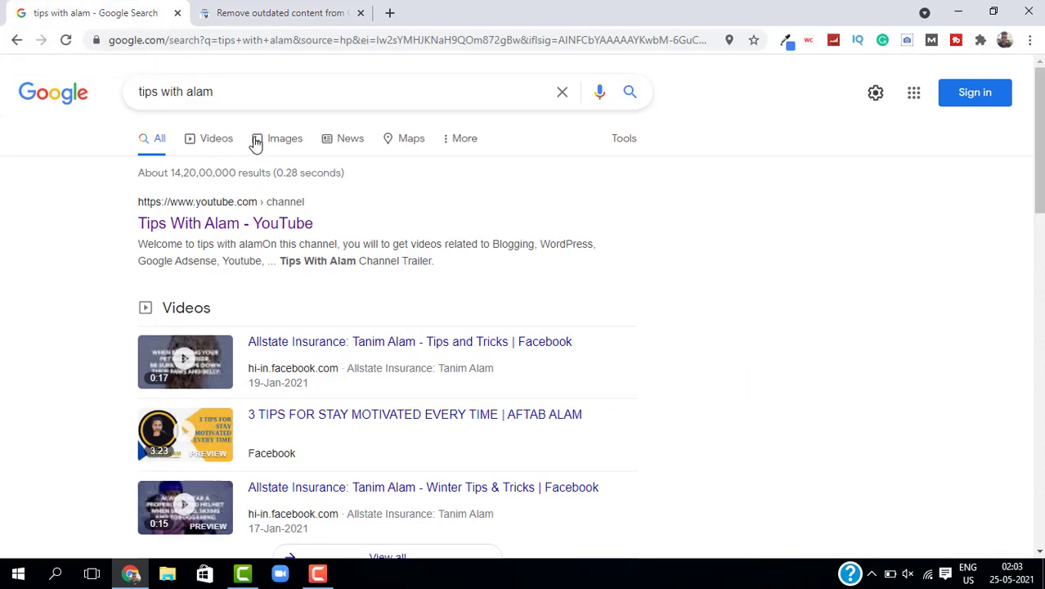
{"action": "left_click", "coordinate": [285, 137]}
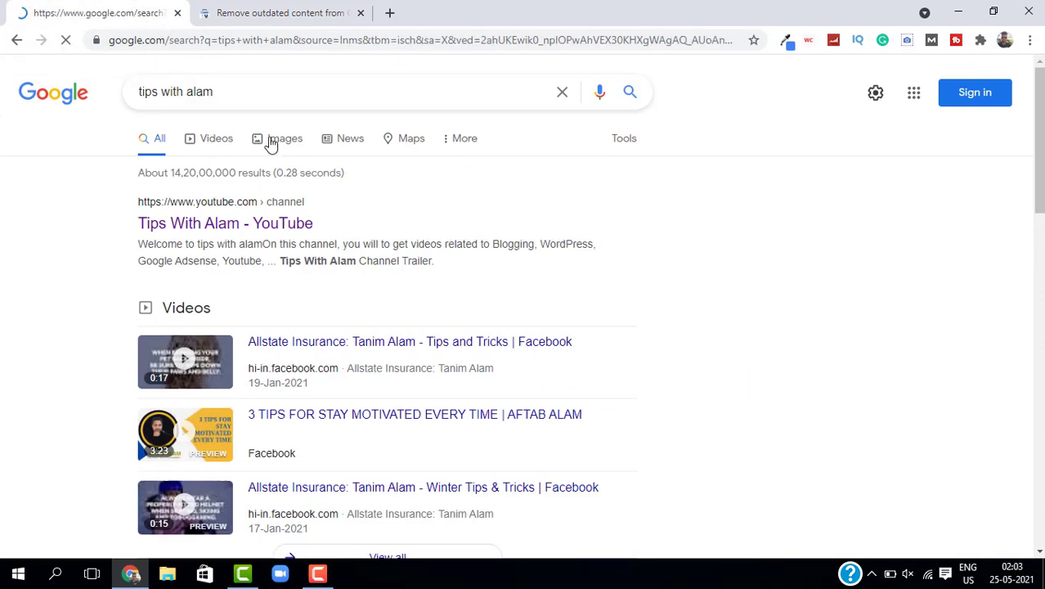
{"action": "left_click", "coordinate": [281, 137]}
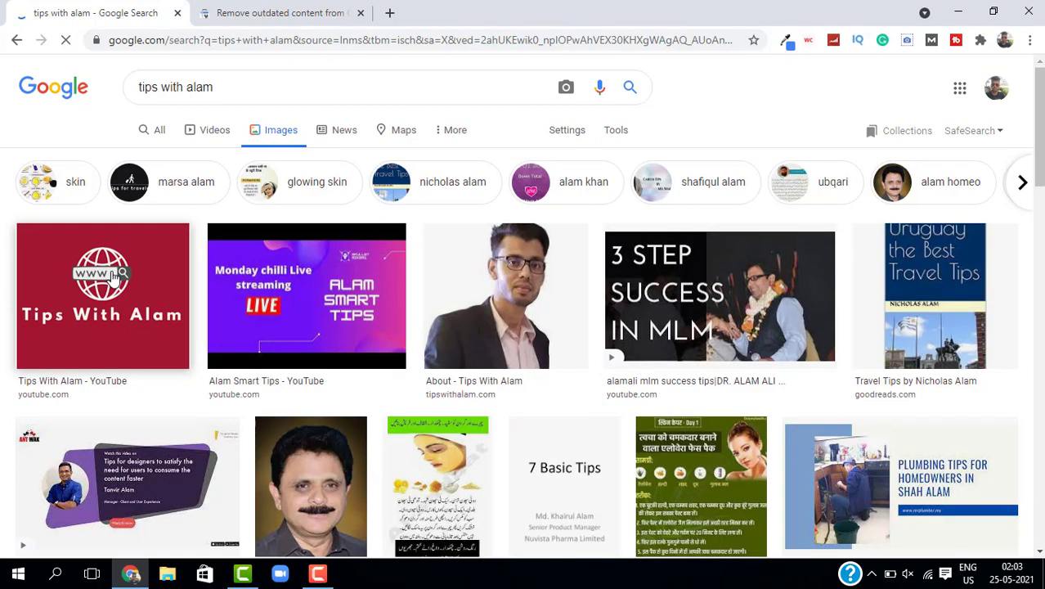
{"action": "left_click", "coordinate": [101, 294]}
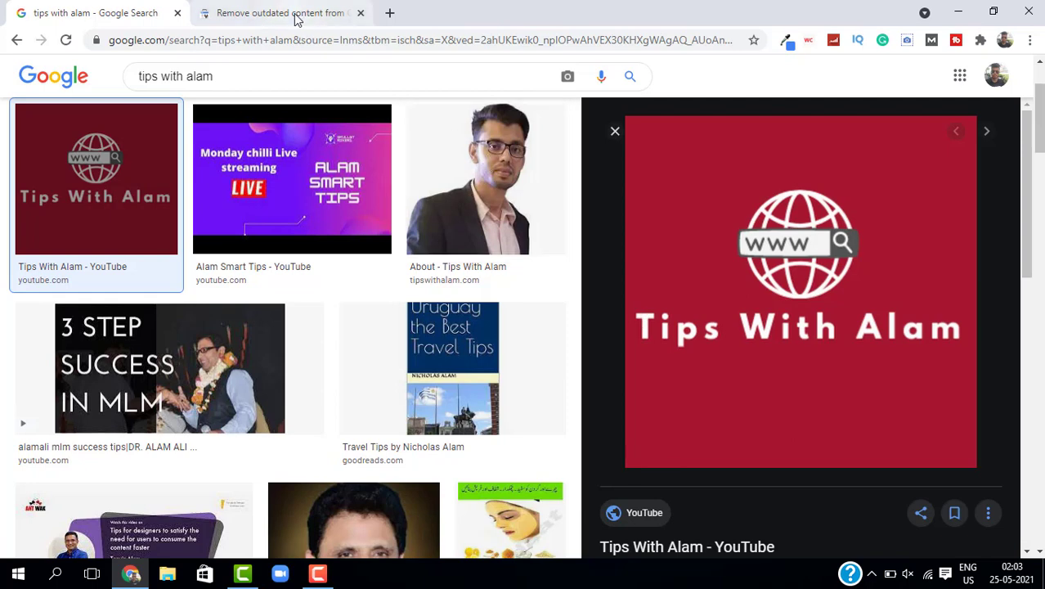
{"action": "left_click", "coordinate": [281, 13]}
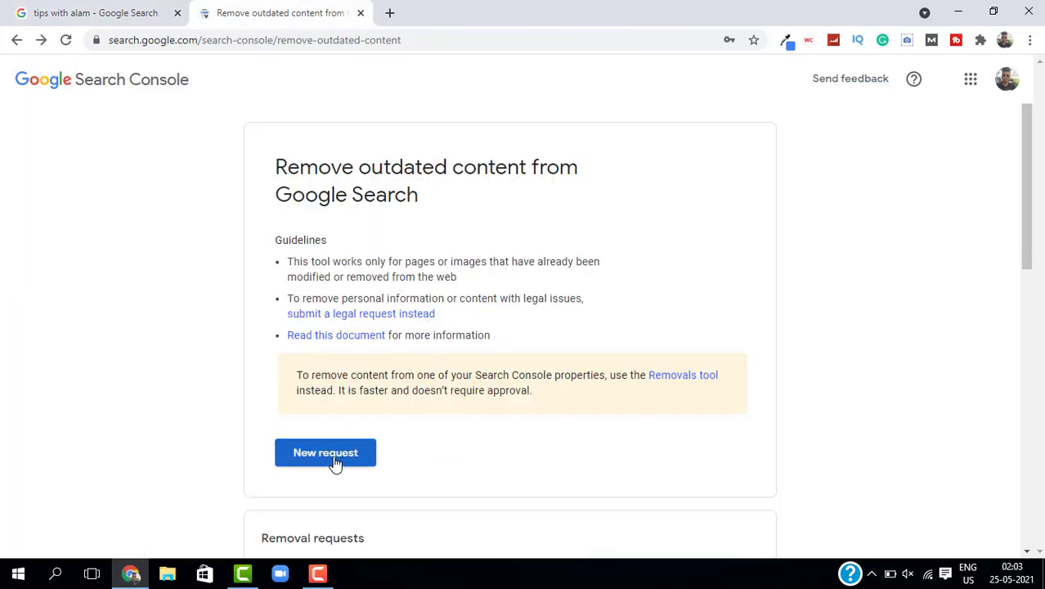
Step: Submit an image removal request using the copied image search results link address
{"action": "left_click", "coordinate": [325, 451]}
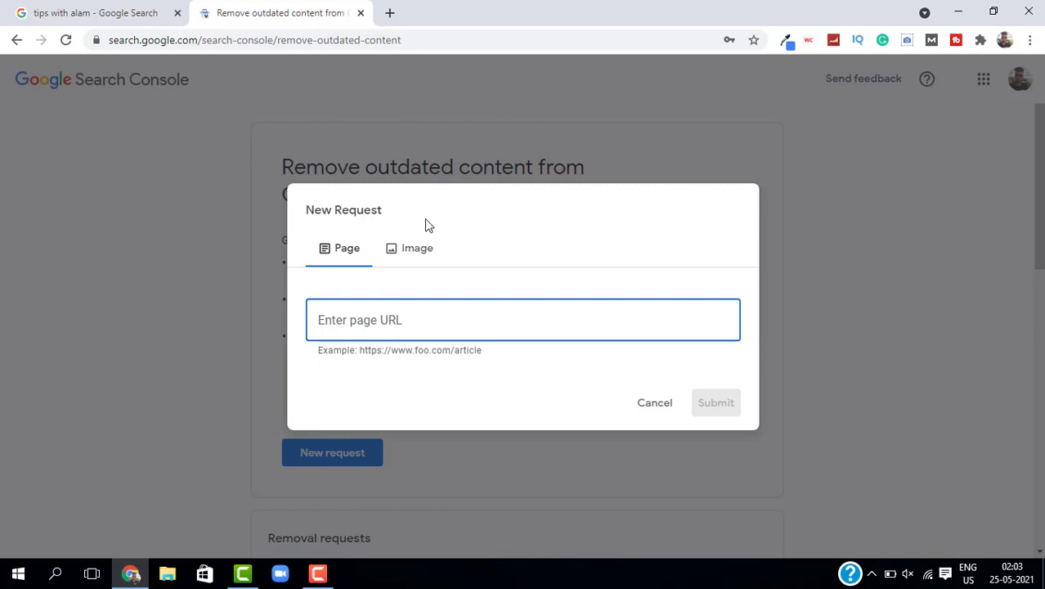
{"action": "mouse_move", "coordinate": [409, 253]}
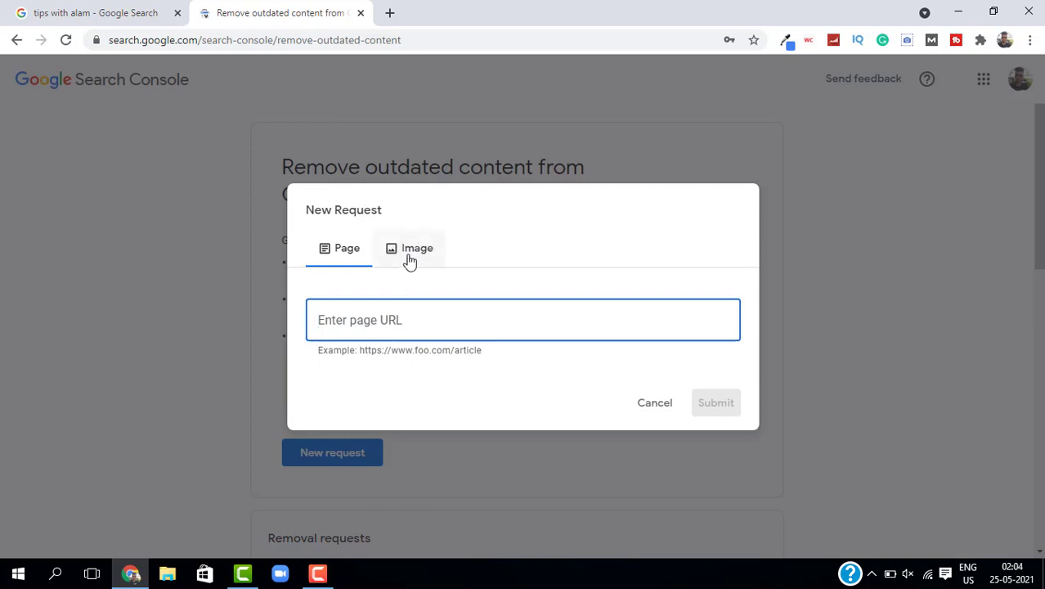
{"action": "left_click", "coordinate": [415, 248]}
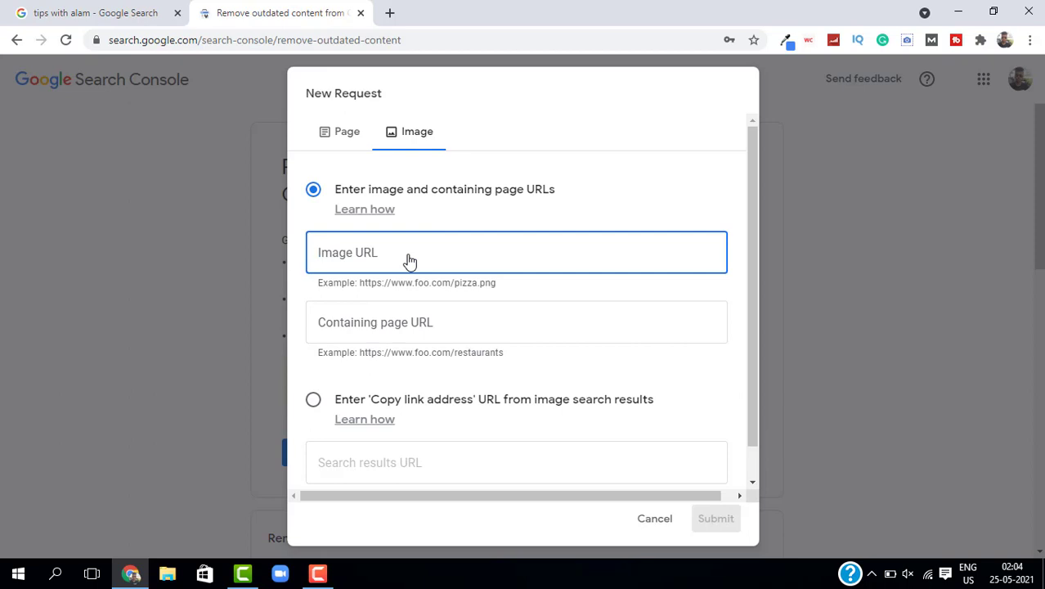
{"action": "left_click", "coordinate": [516, 320]}
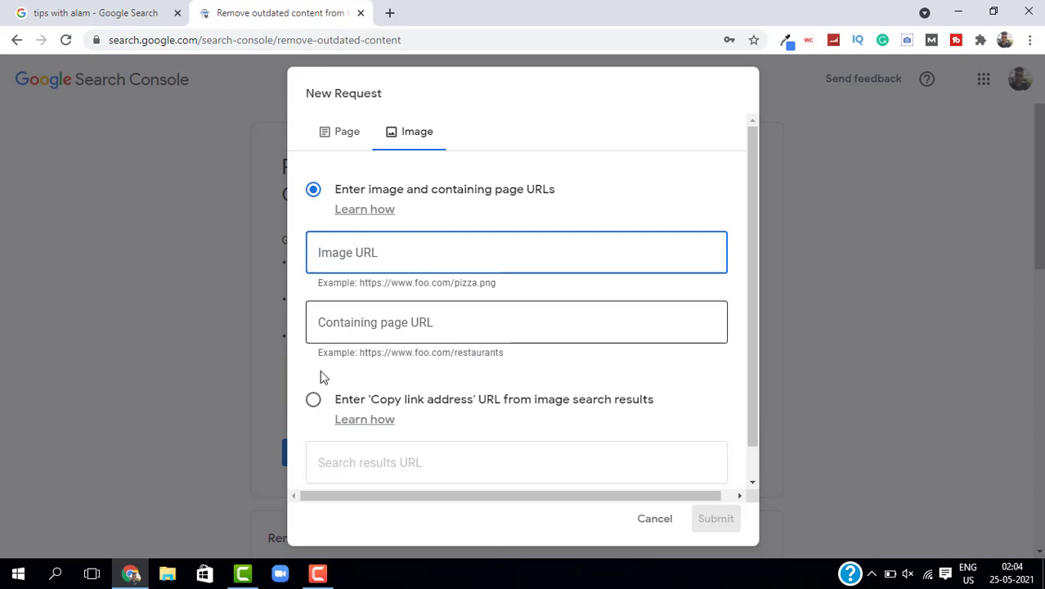
{"action": "left_click", "coordinate": [314, 399]}
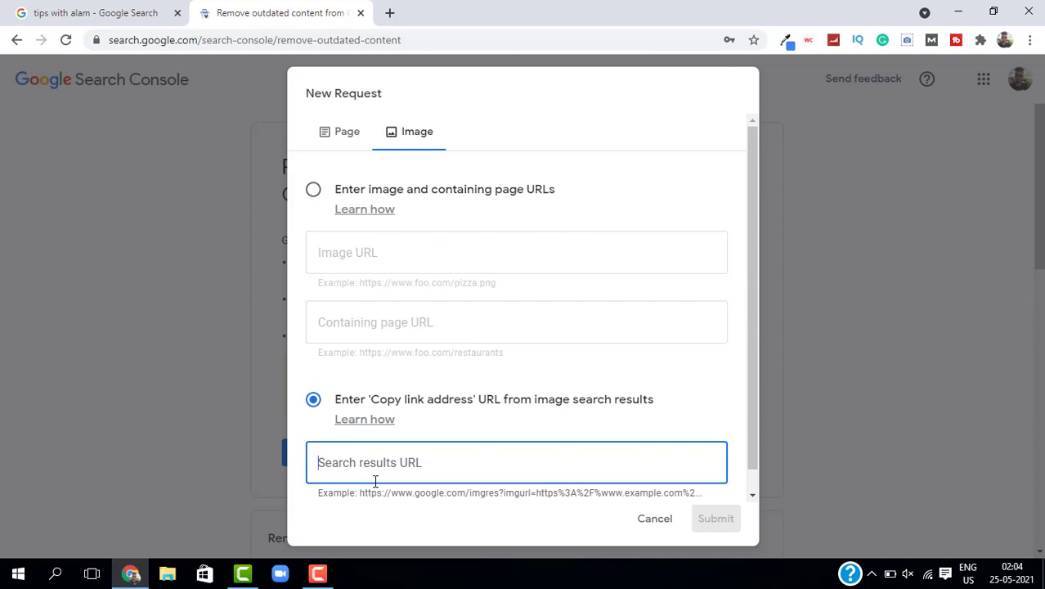
{"action": "type", "text": "ges&cd=vfe&ved=0CAIQjRxqFwoTCNi895yV4_ACFQAAAAAdAAAAABAD"}
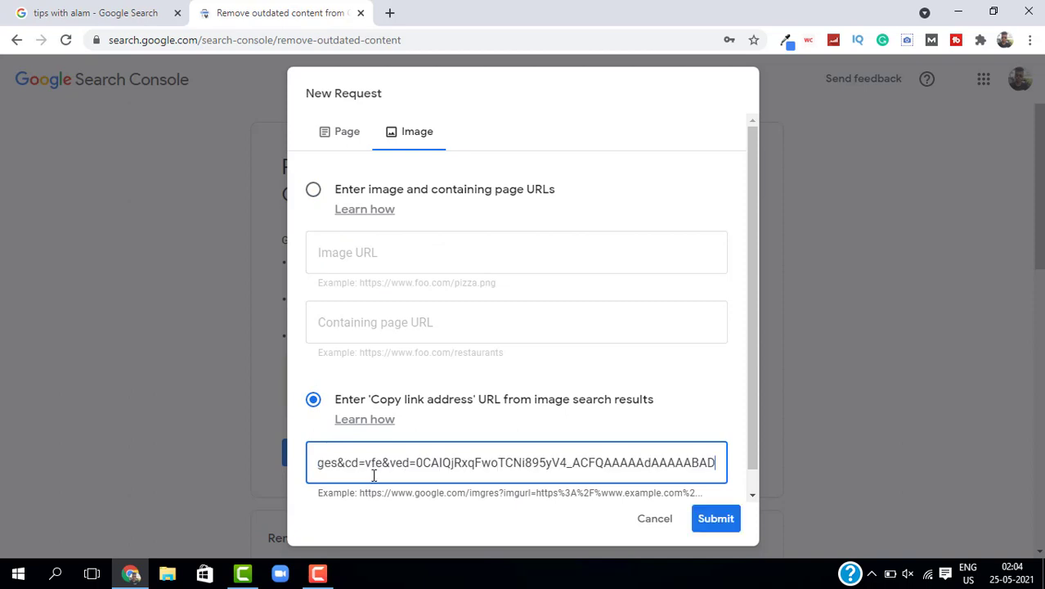
{"action": "mouse_move", "coordinate": [451, 499]}
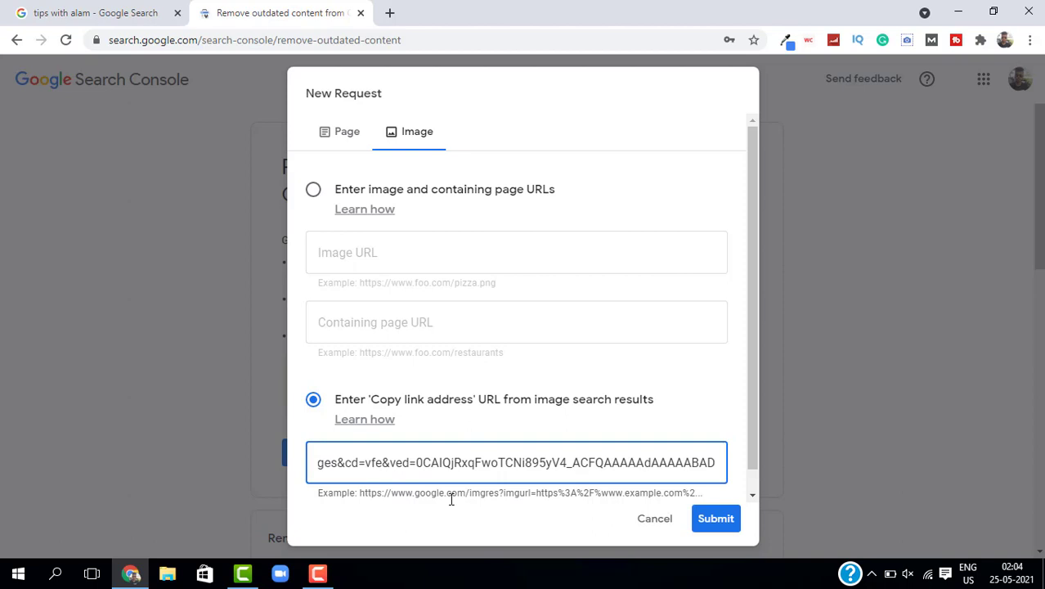
{"action": "mouse_move", "coordinate": [628, 539]}
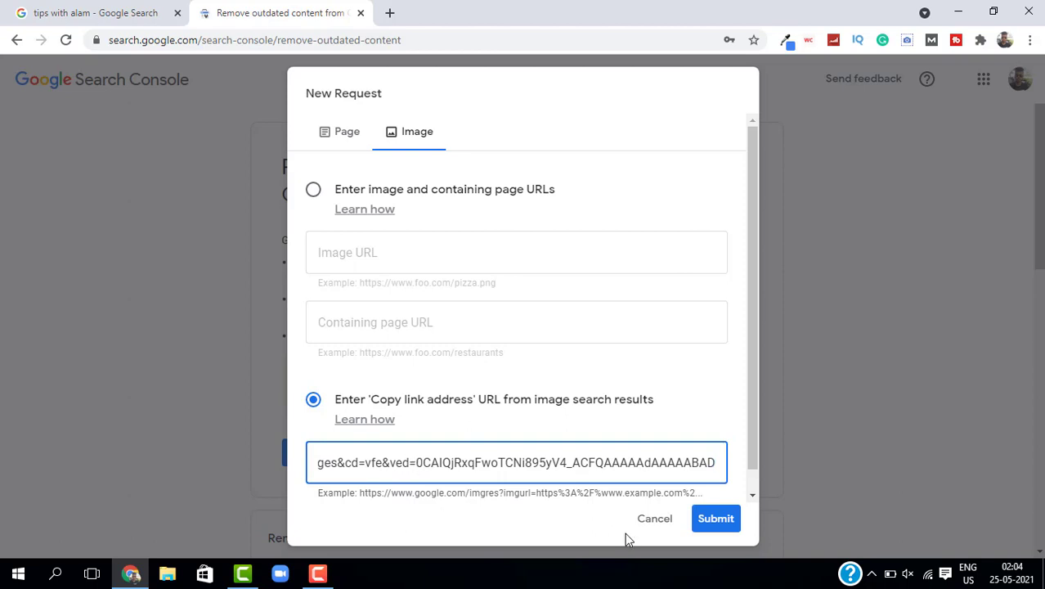
{"action": "left_click", "coordinate": [654, 517]}
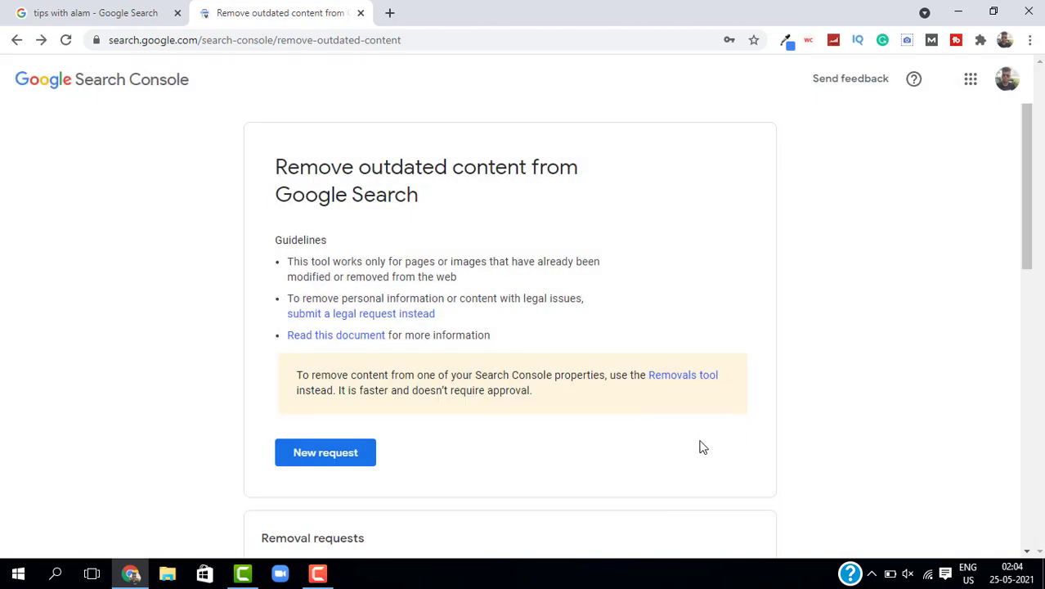
Step: Scroll down the Removal requests list showing approved Facebook, Twitter and Instagram page removals
{"action": "scroll", "scroll_direction": "down", "scroll_amount": 3}
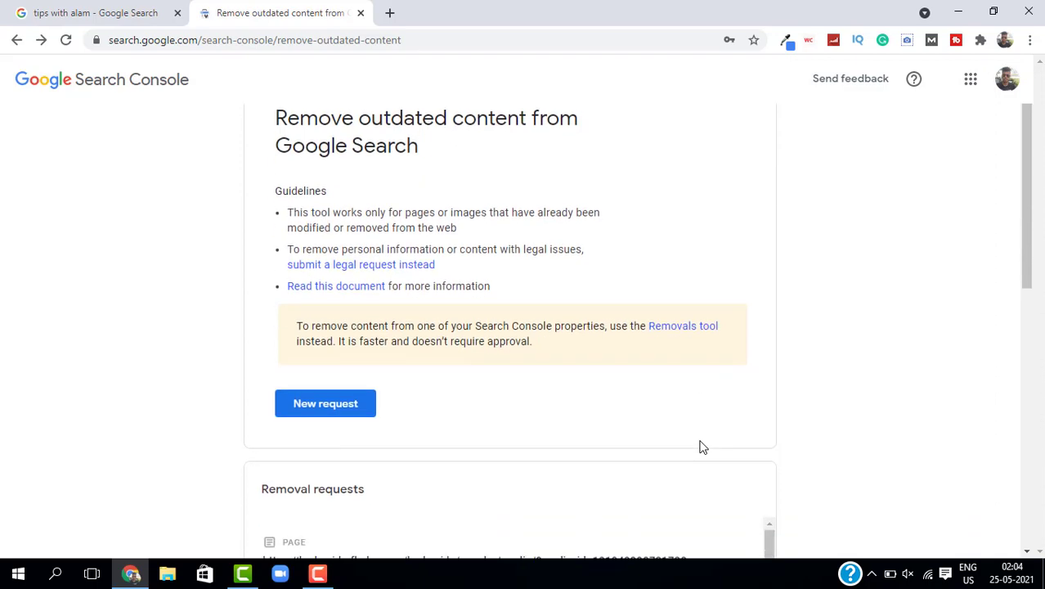
{"action": "scroll", "scroll_direction": "down", "scroll_amount": 3}
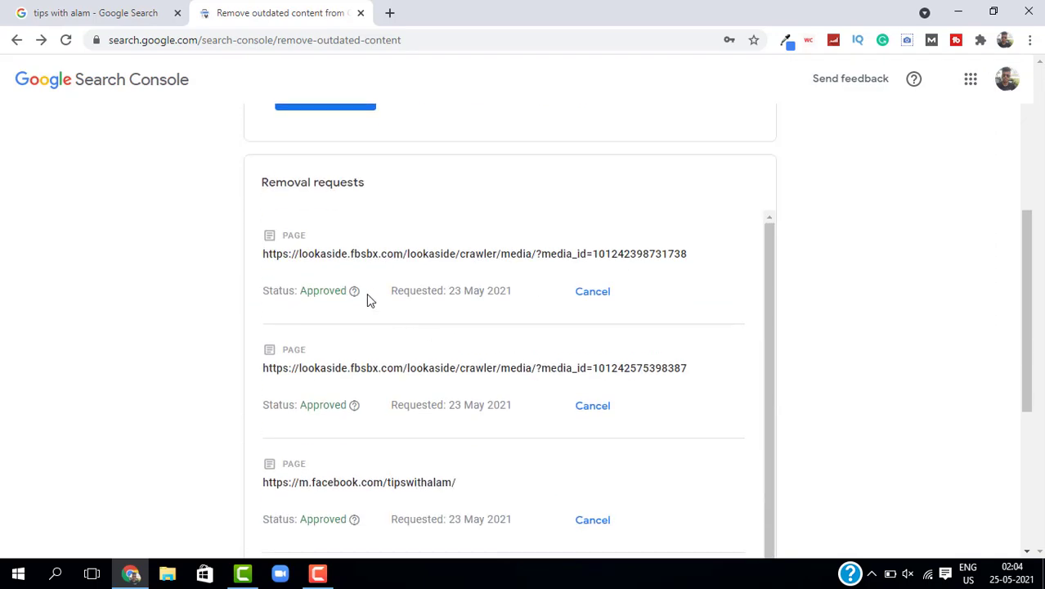
{"action": "mouse_move", "coordinate": [488, 415]}
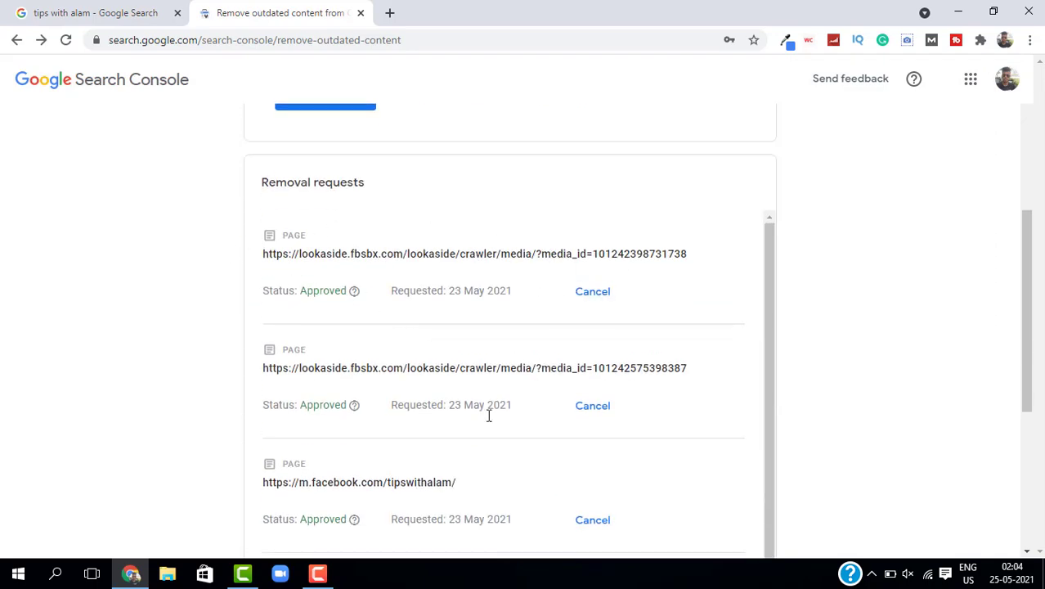
{"action": "scroll", "scroll_direction": "down", "scroll_amount": 3}
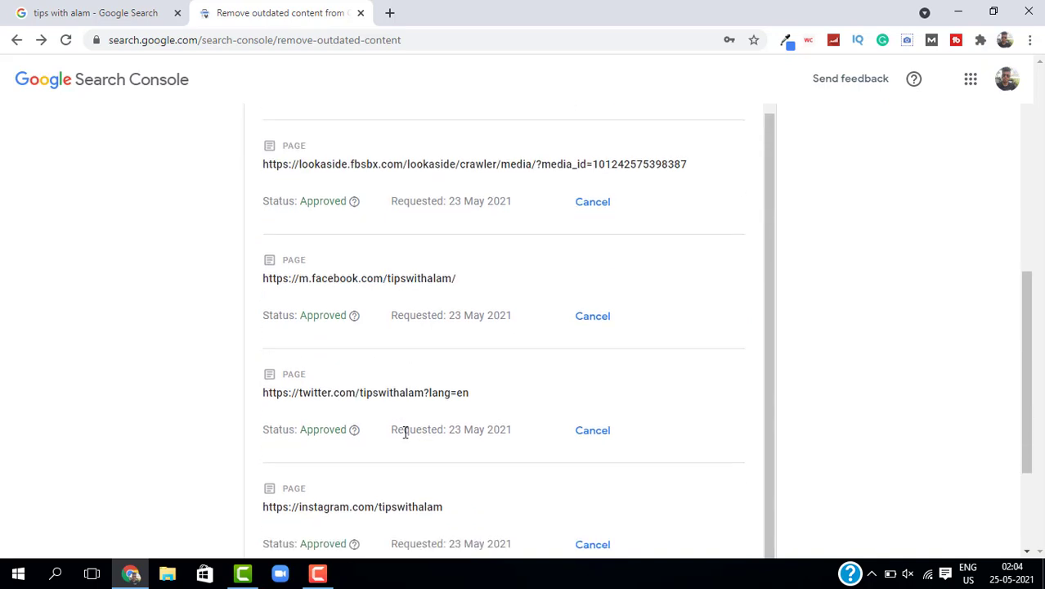
{"action": "mouse_move", "coordinate": [491, 222]}
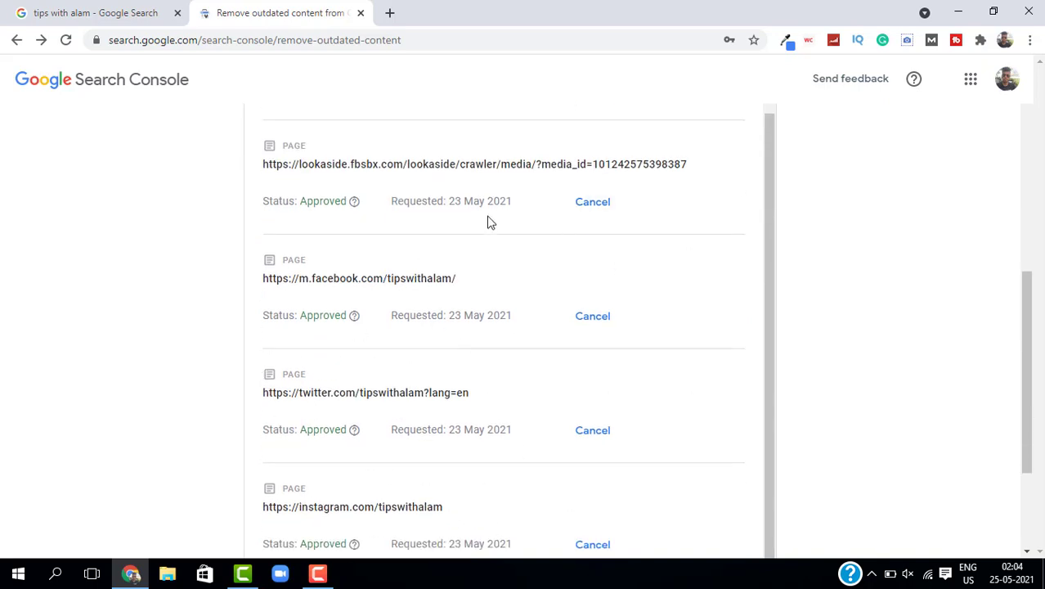
{"action": "mouse_move", "coordinate": [278, 215]}
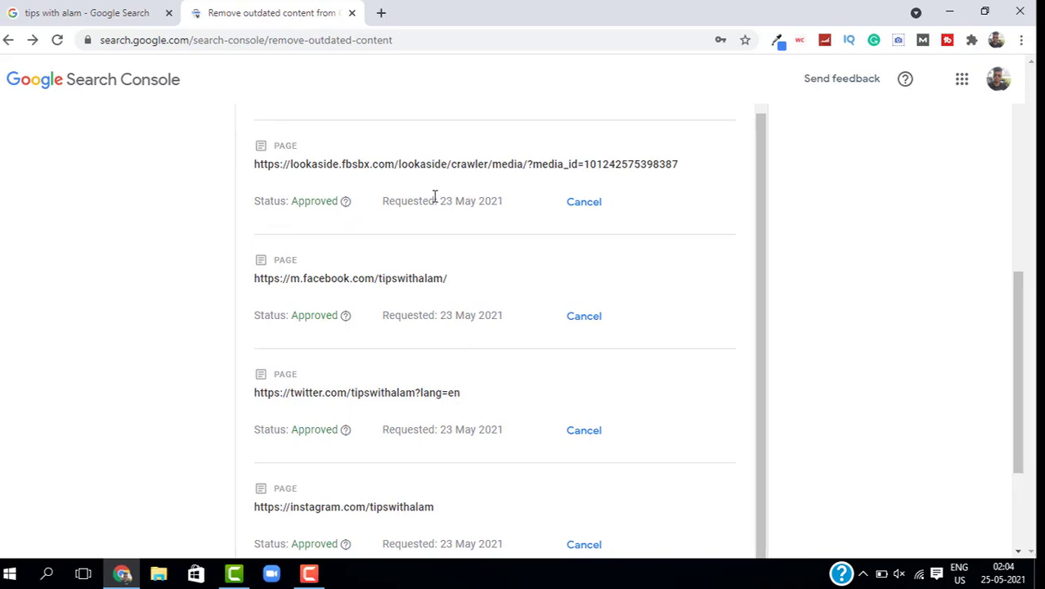
{"action": "mouse_move", "coordinate": [442, 227]}
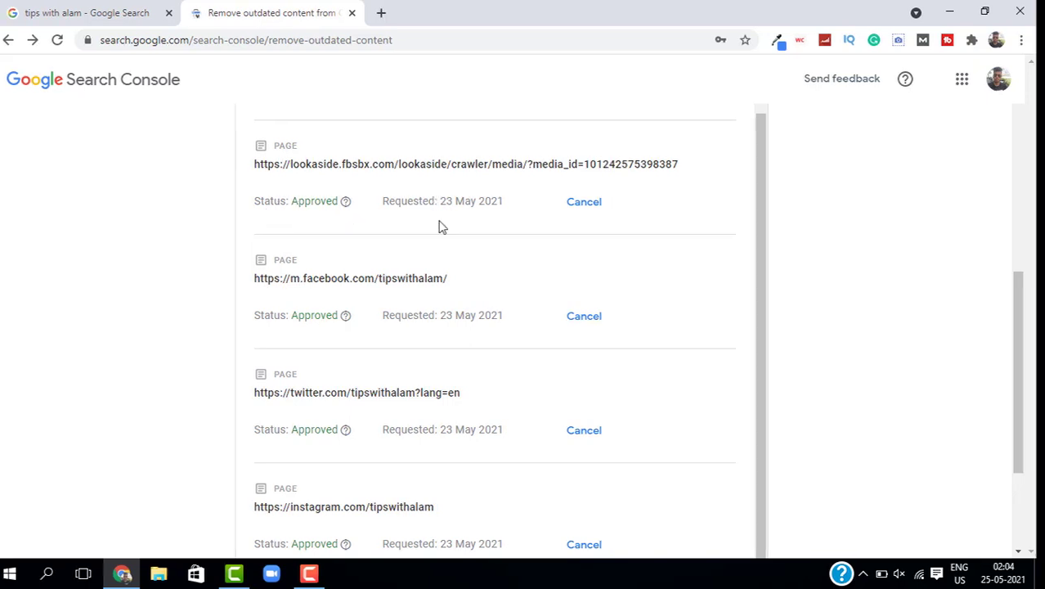
{"action": "mouse_move", "coordinate": [483, 232]}
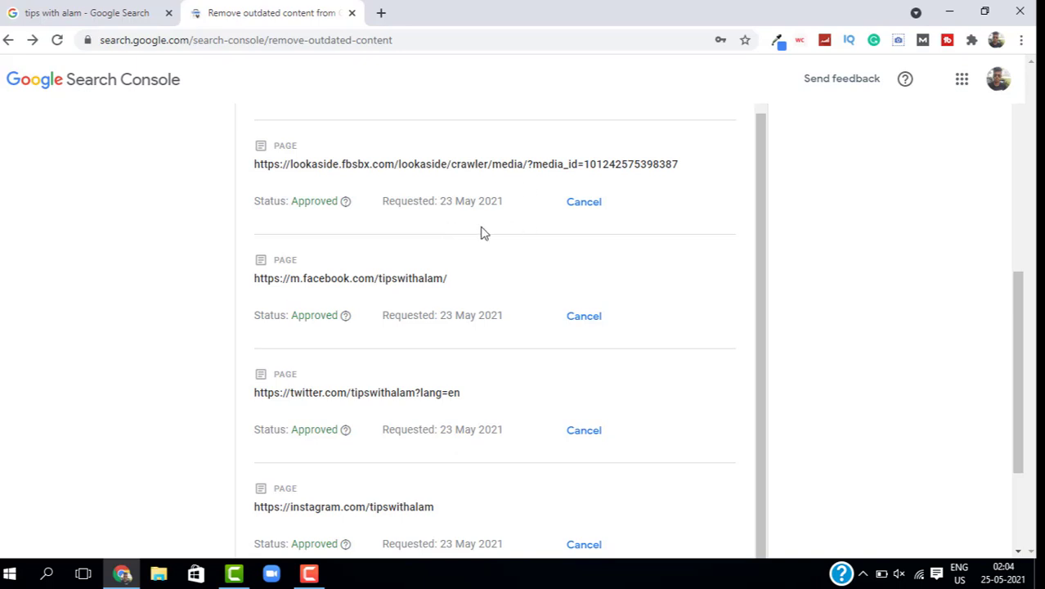
{"action": "mouse_move", "coordinate": [448, 249]}
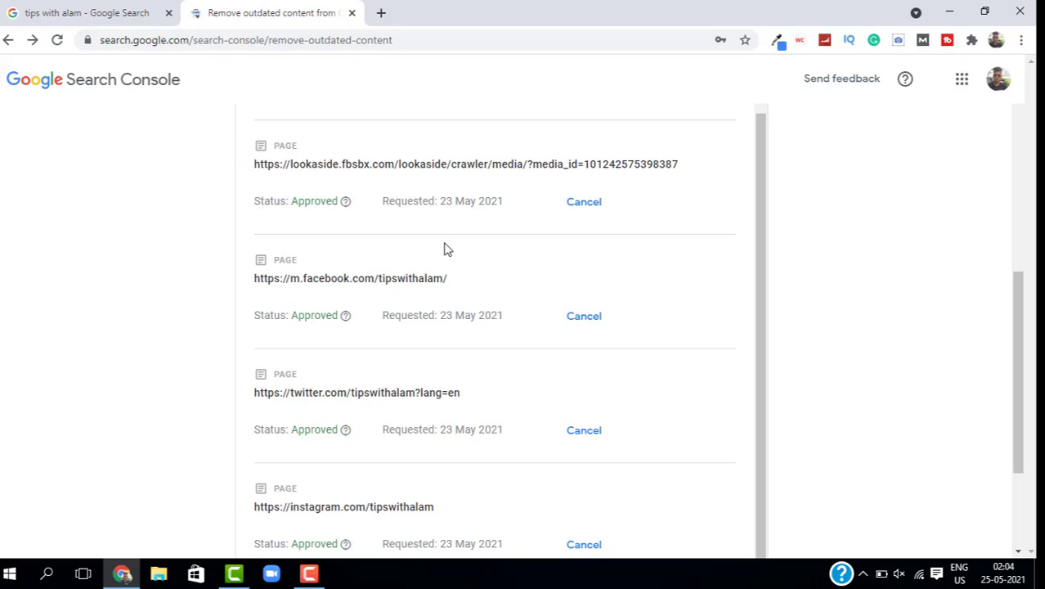
{"action": "mouse_move", "coordinate": [440, 202]}
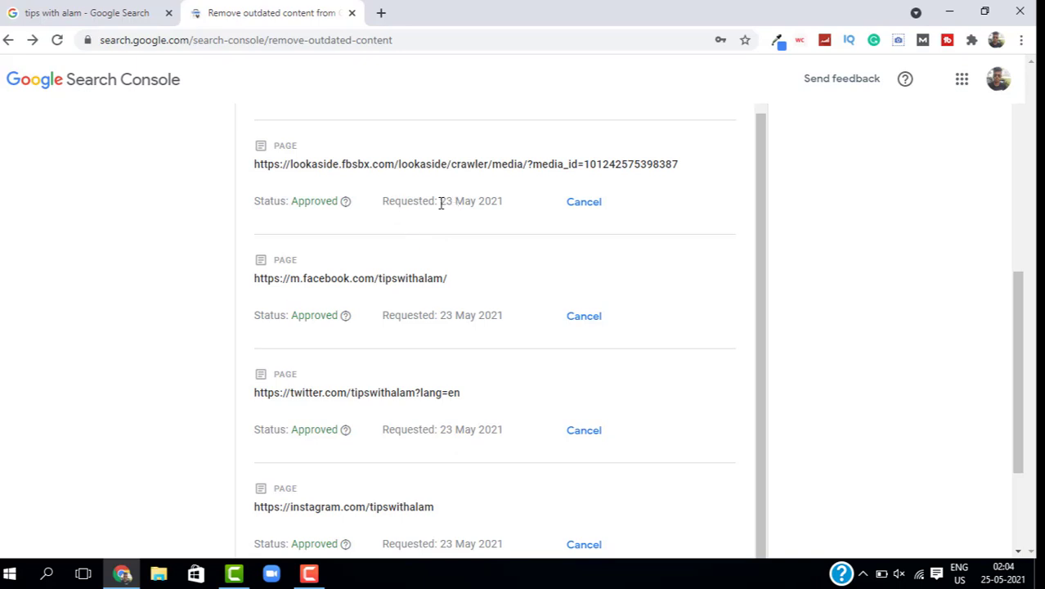
{"action": "mouse_move", "coordinate": [507, 215]}
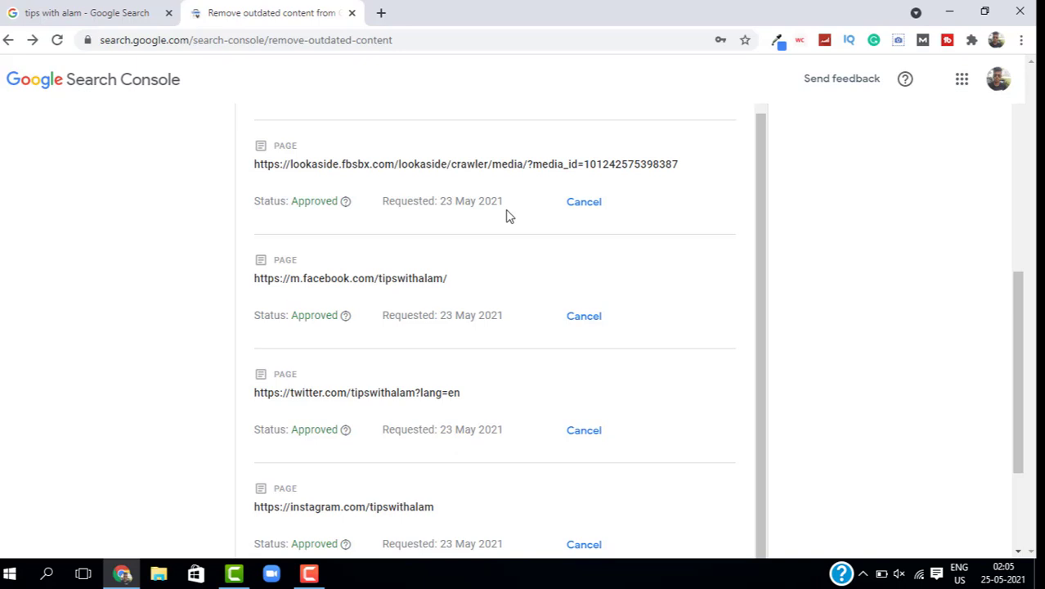
{"action": "mouse_move", "coordinate": [242, 226]}
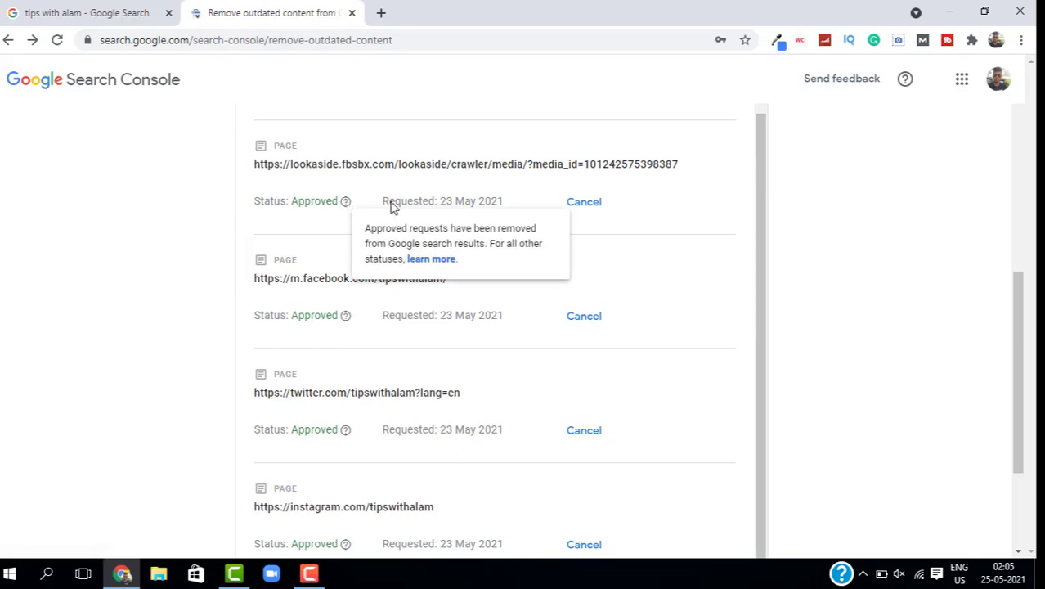
{"action": "mouse_move", "coordinate": [584, 203]}
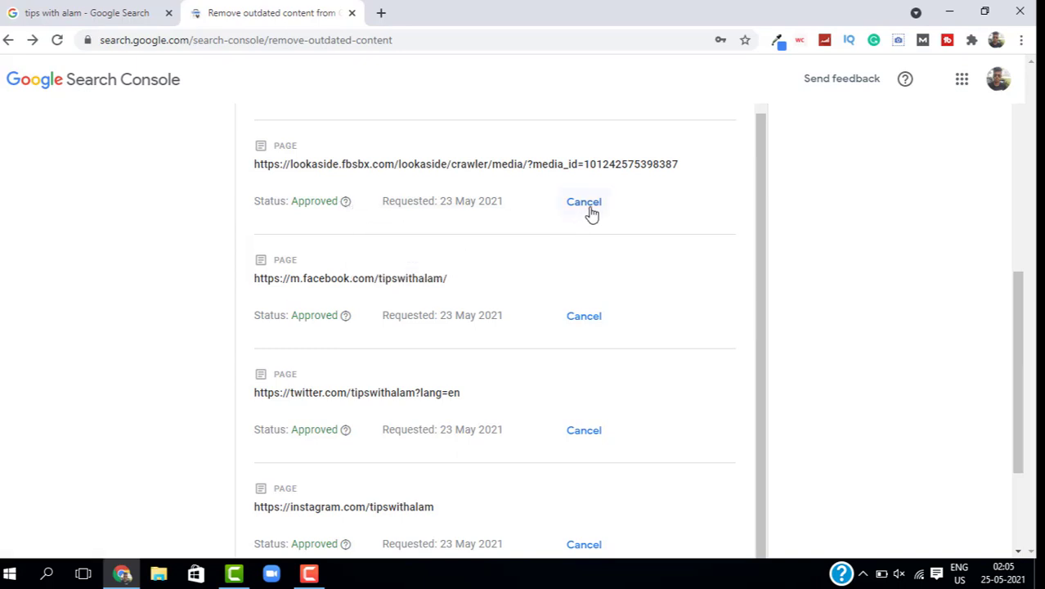
{"action": "mouse_move", "coordinate": [609, 248]}
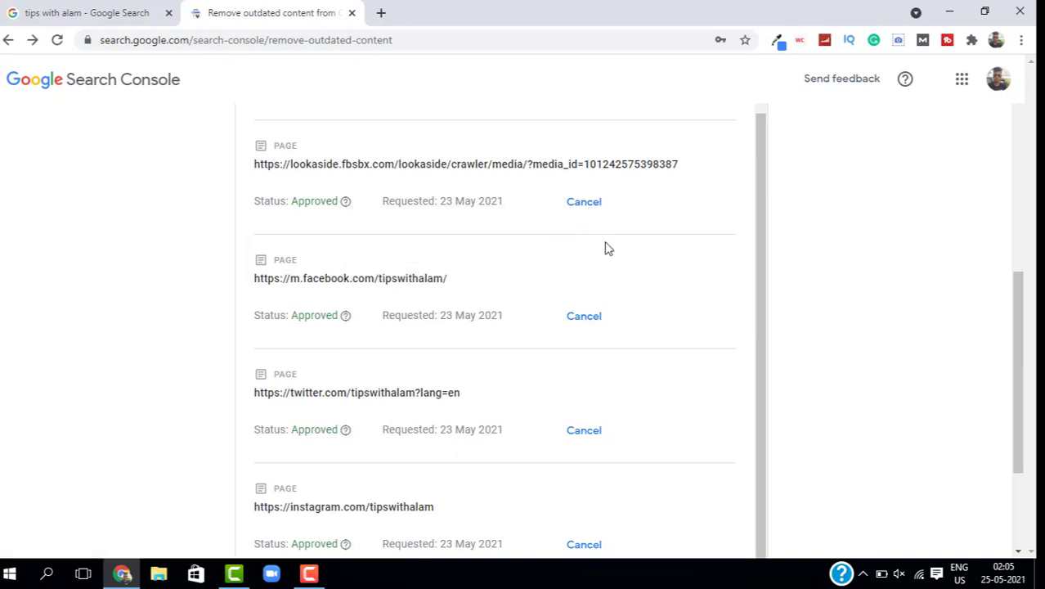
{"action": "mouse_move", "coordinate": [156, 7]}
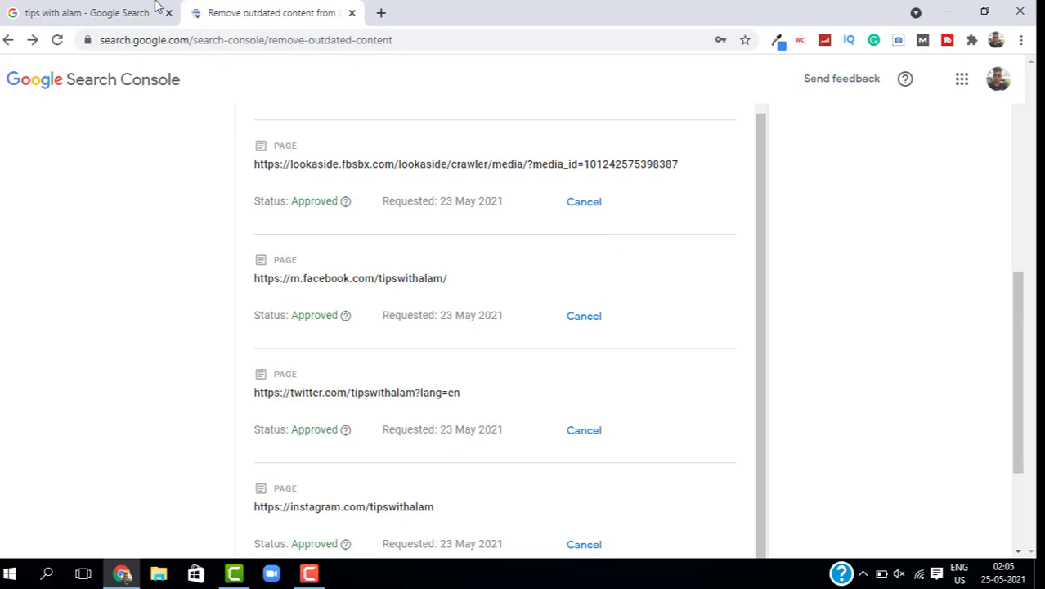
Step: Scroll back up the requests list and switch to the 'tips with alam' image search results
{"action": "scroll", "scroll_direction": "up", "scroll_amount": 3}
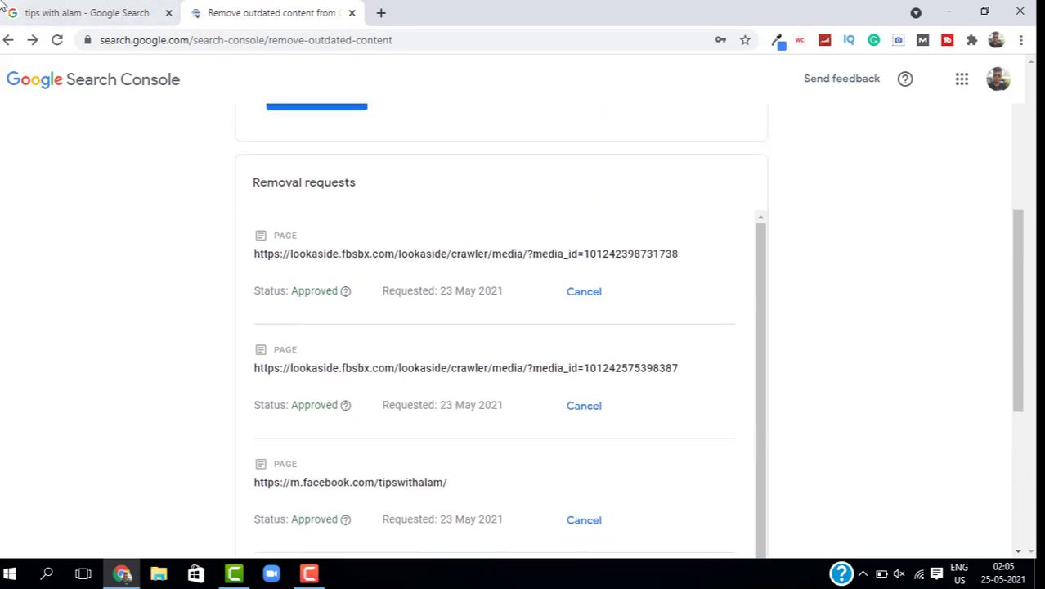
{"action": "left_click", "coordinate": [10, 39]}
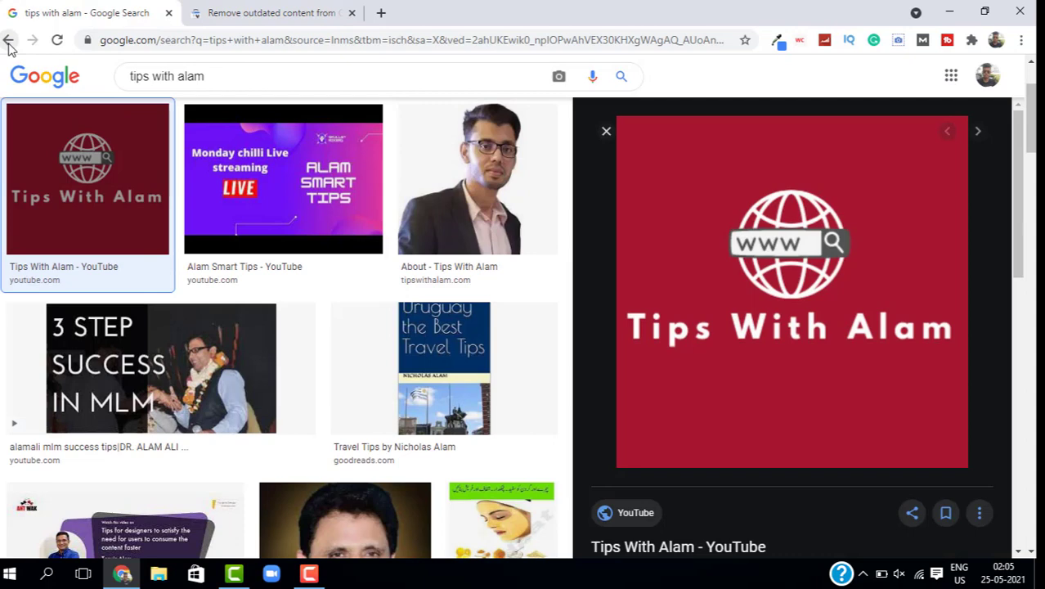
Step: Close the image preview and show All web results for 'tips with alam', checking the requests list briefly
{"action": "left_click", "coordinate": [605, 130]}
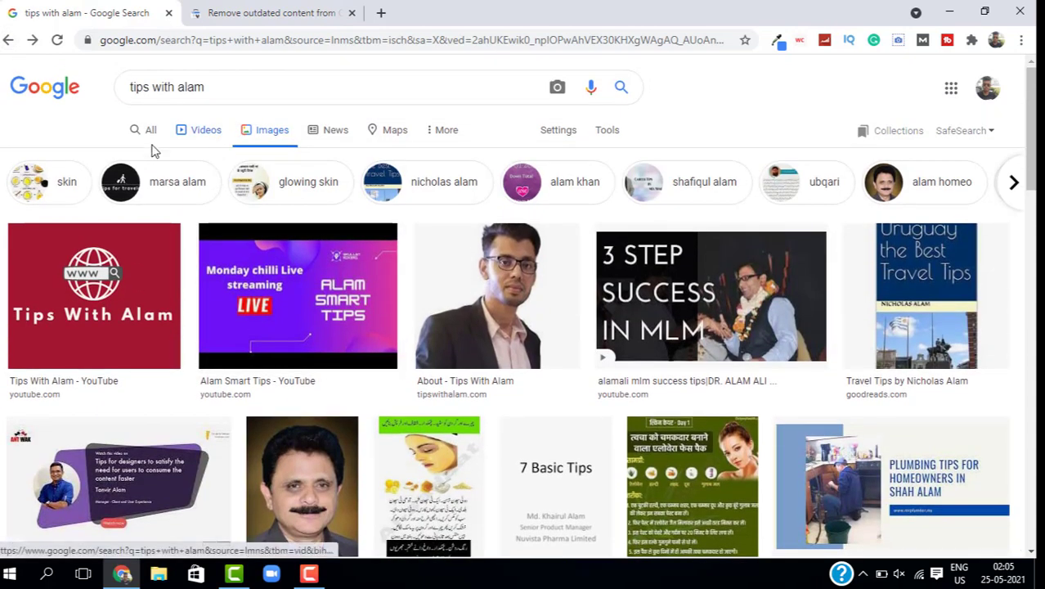
{"action": "left_click", "coordinate": [150, 131]}
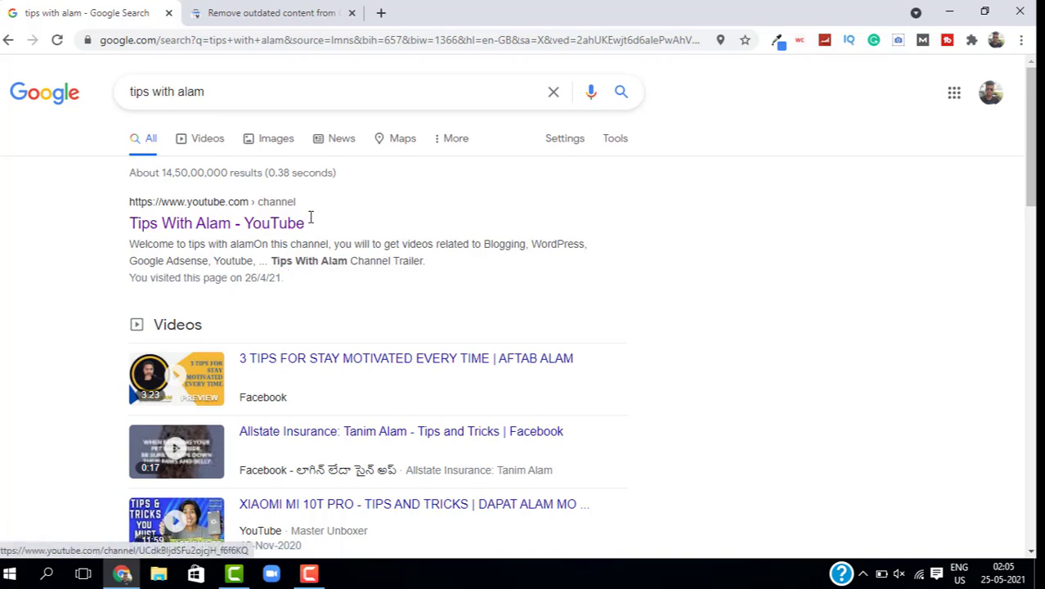
{"action": "mouse_move", "coordinate": [225, 265]}
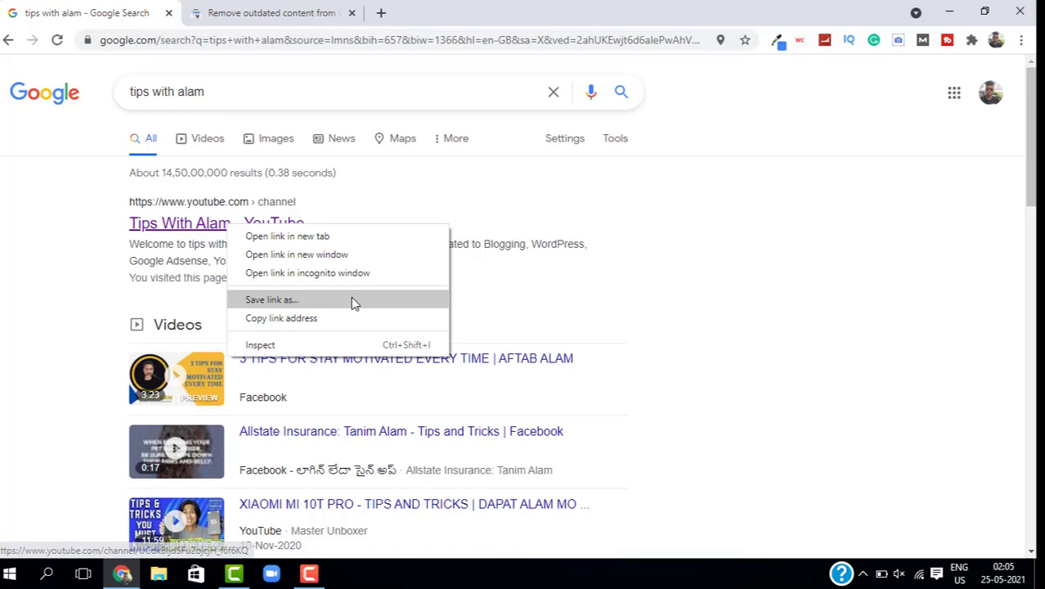
{"action": "left_click", "coordinate": [272, 13]}
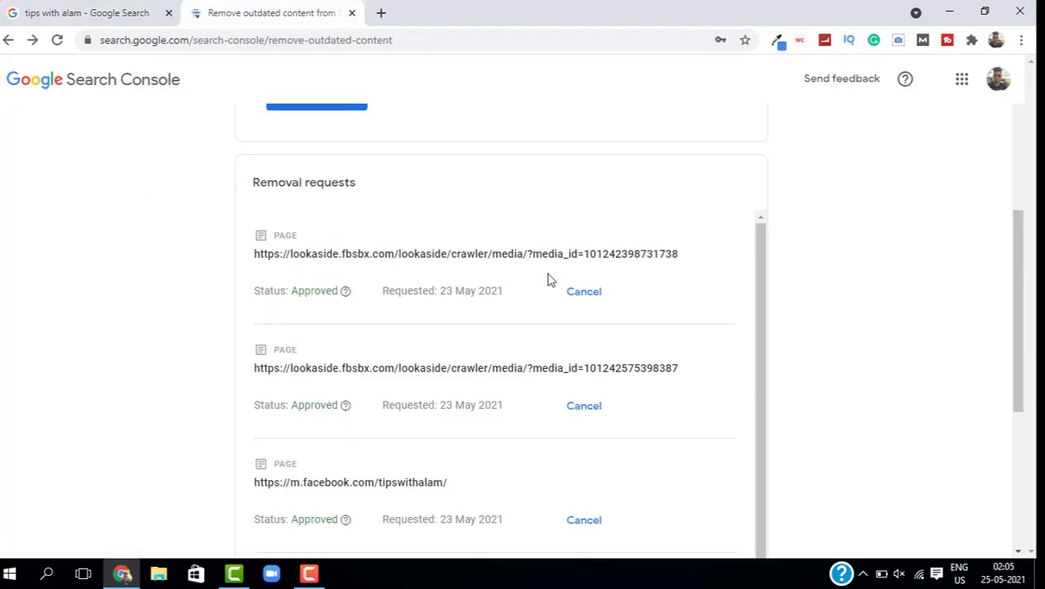
{"action": "left_click", "coordinate": [81, 13]}
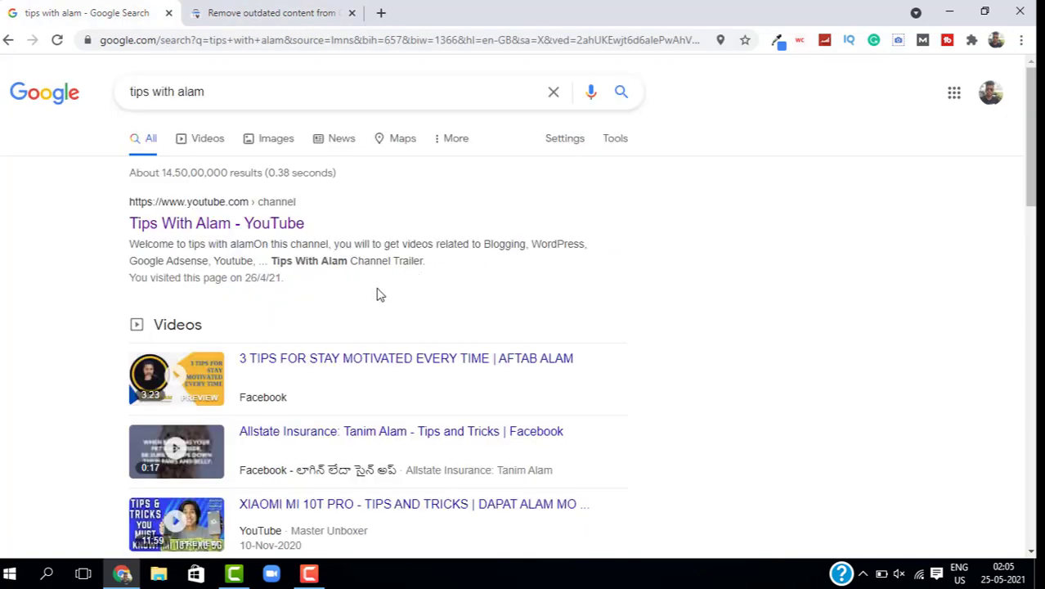
{"action": "mouse_move", "coordinate": [441, 302]}
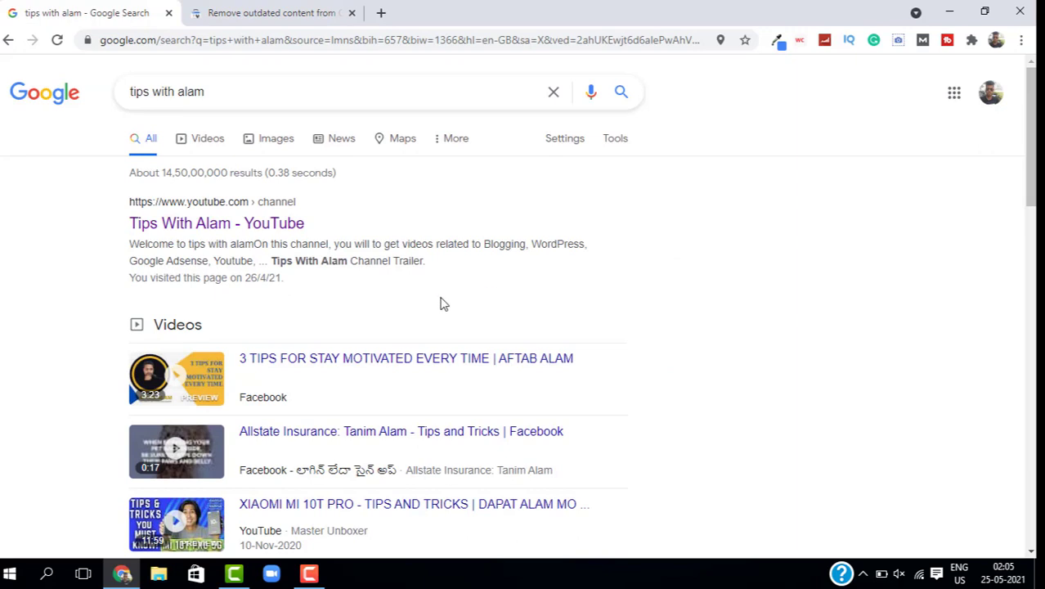
{"action": "mouse_move", "coordinate": [363, 317]}
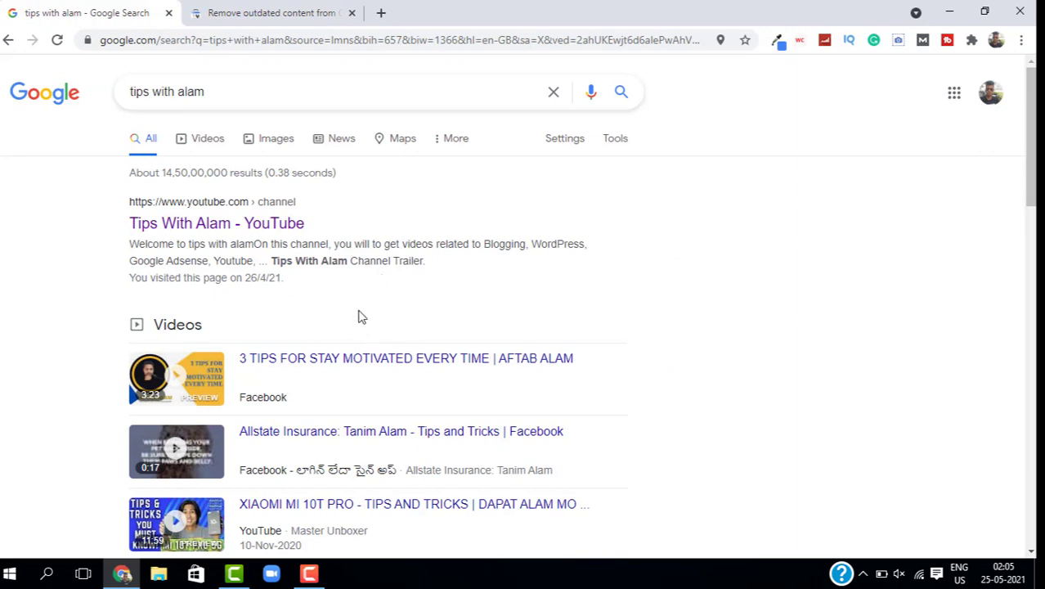
{"action": "mouse_move", "coordinate": [391, 298]}
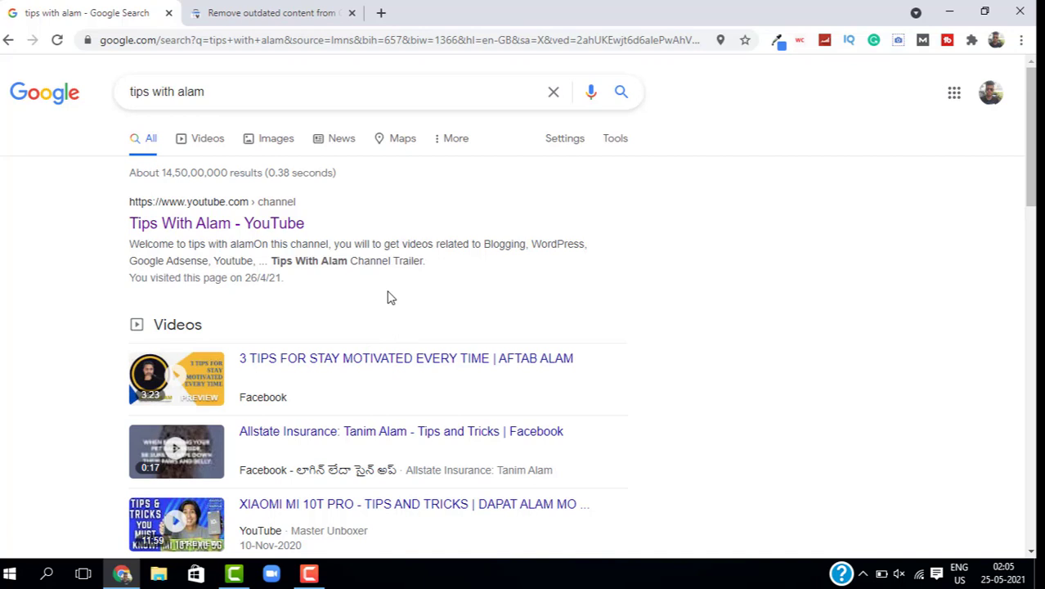
{"action": "mouse_move", "coordinate": [399, 286]}
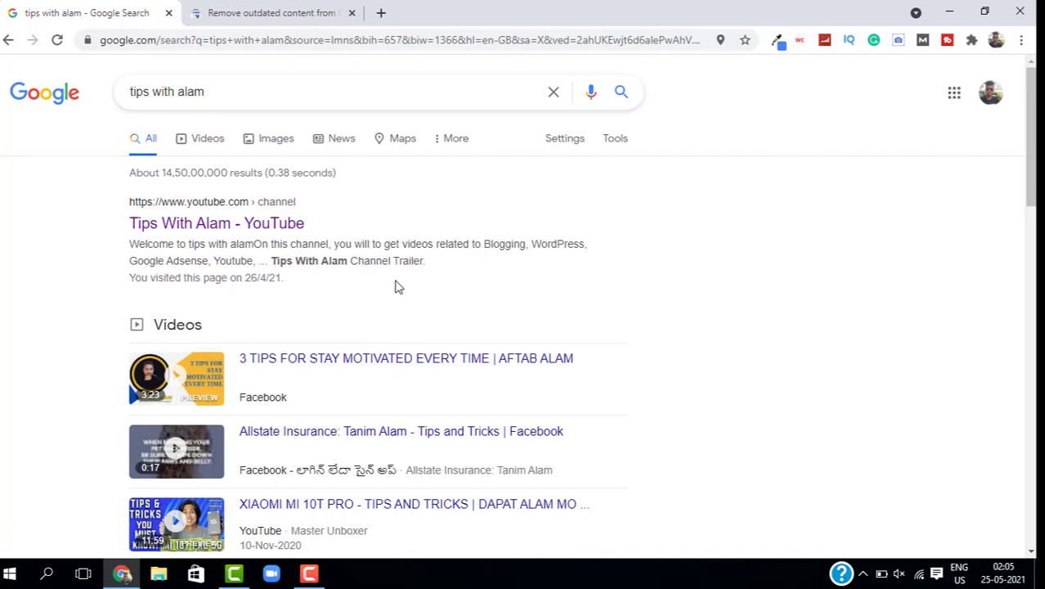
{"action": "mouse_move", "coordinate": [778, 265]}
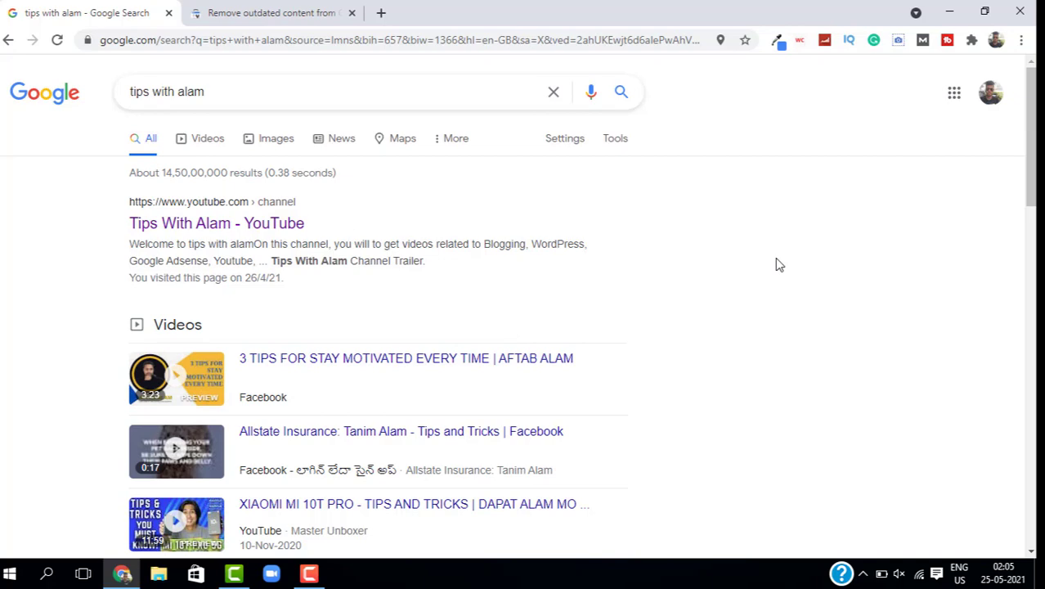
{"action": "scroll", "scroll_direction": "down", "scroll_amount": 3}
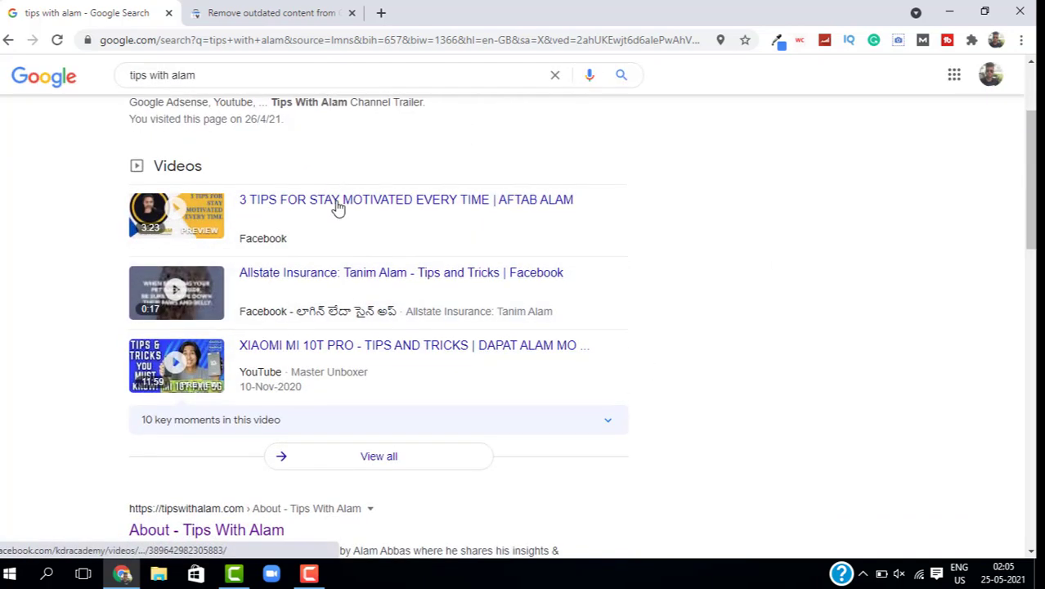
{"action": "scroll", "scroll_direction": "down", "scroll_amount": 3}
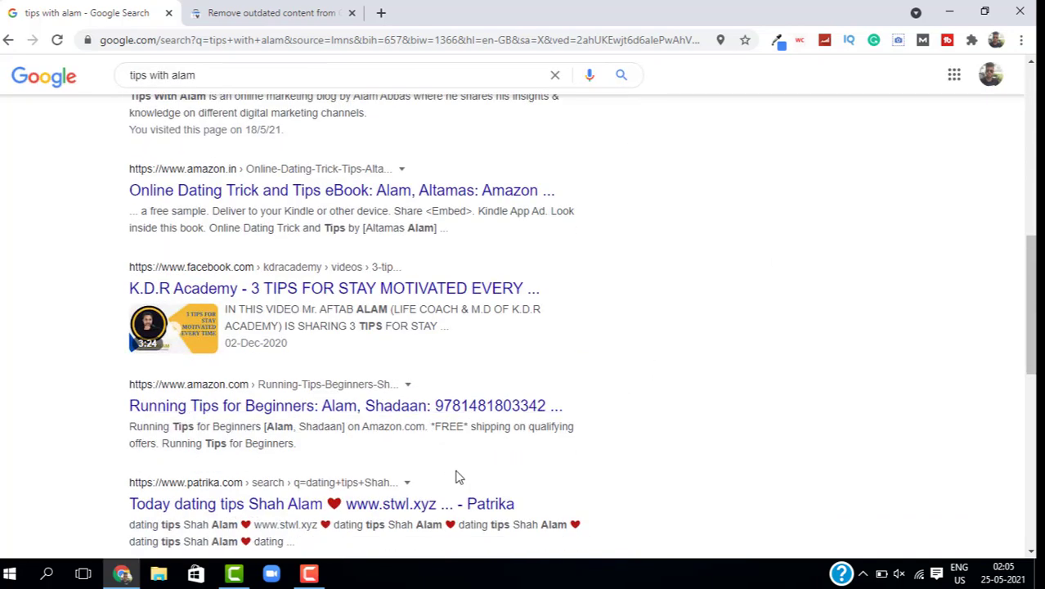
{"action": "scroll", "scroll_direction": "up", "scroll_amount": 3}
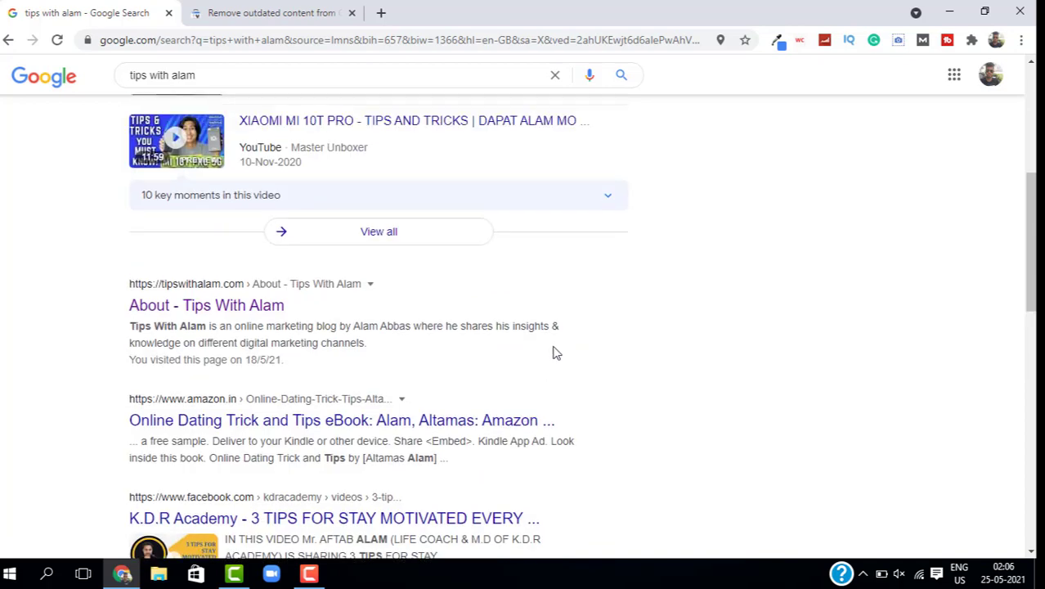